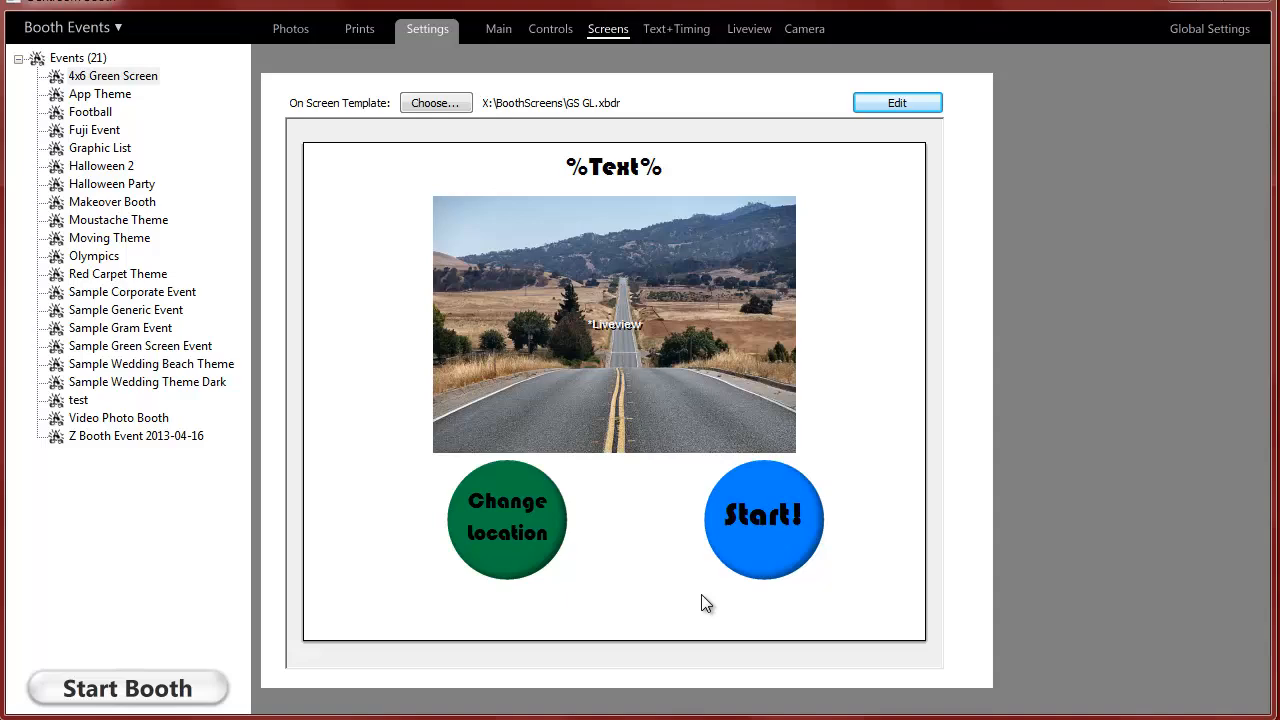
Cycle the sample booth screens through different backgrounds, border designs and locations.
click(127, 688)
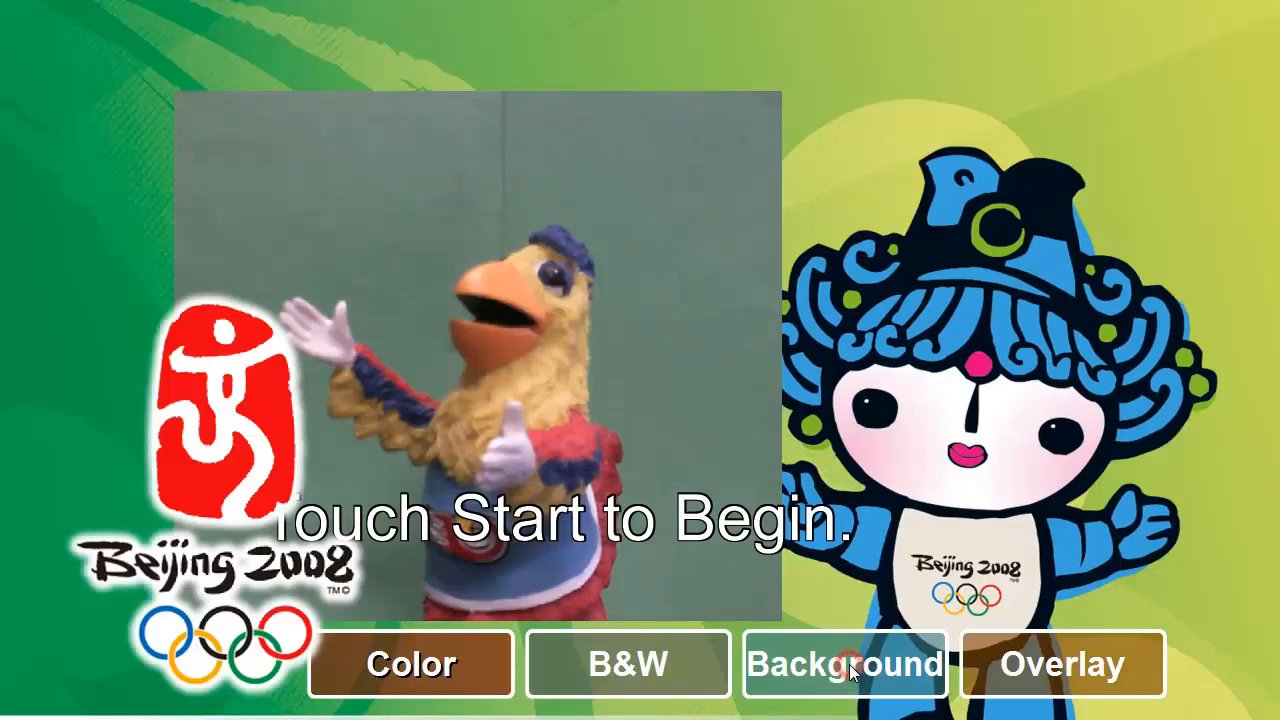
click(843, 664)
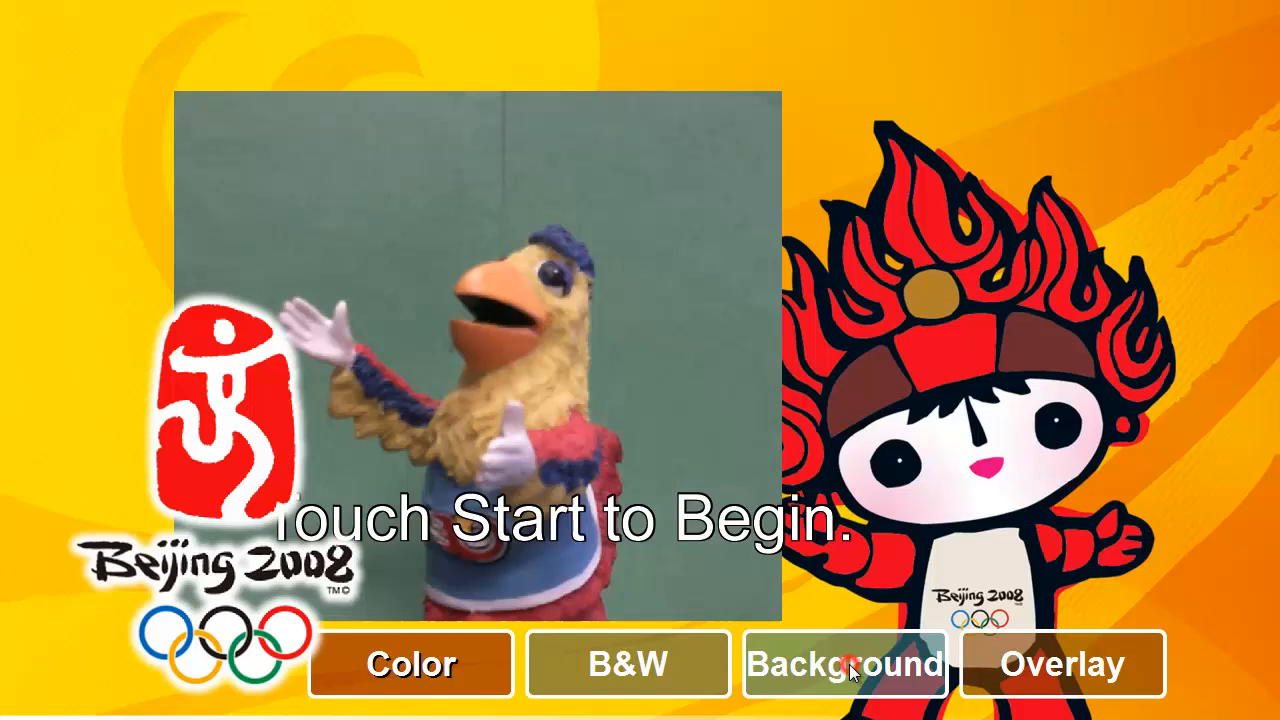
click(1059, 664)
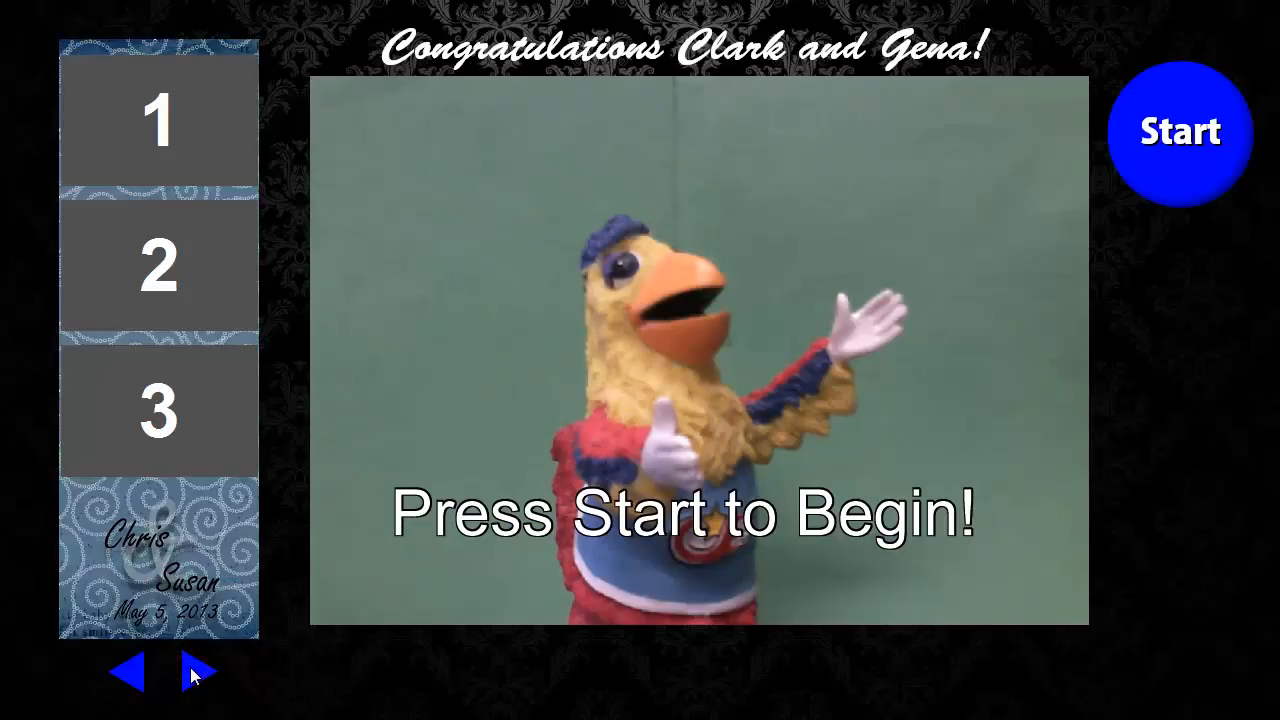
click(185, 673)
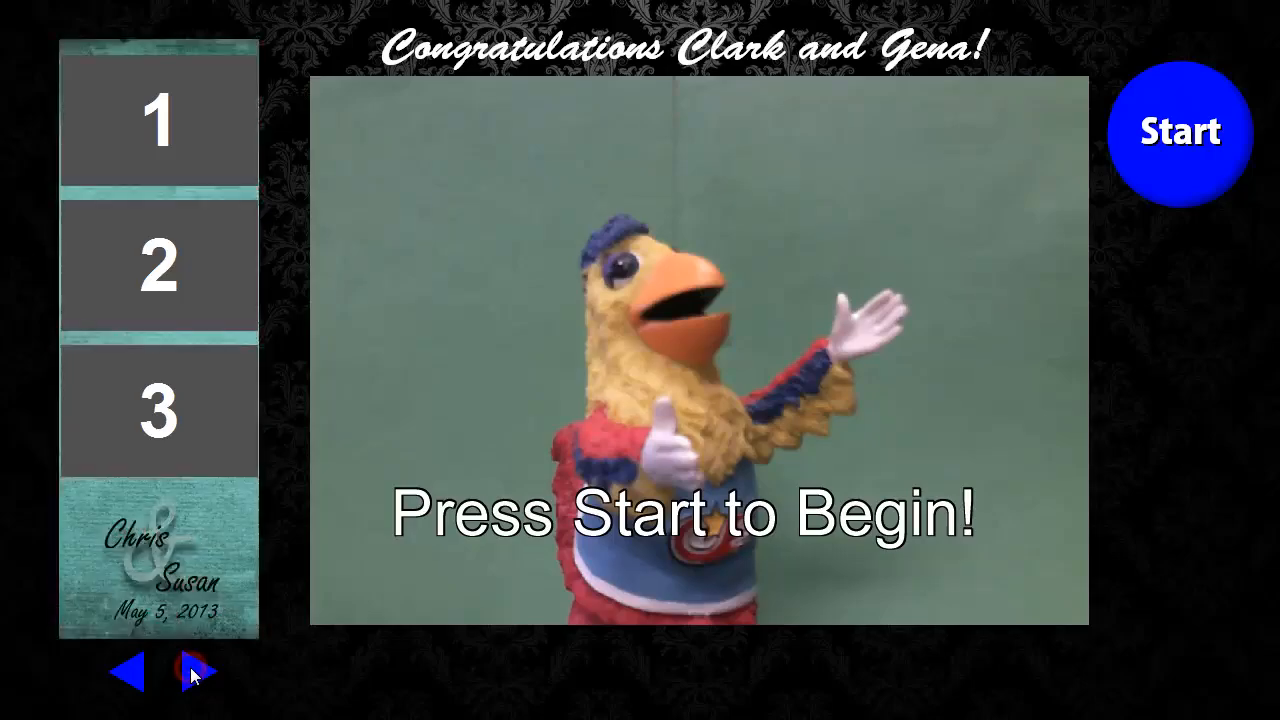
click(190, 672)
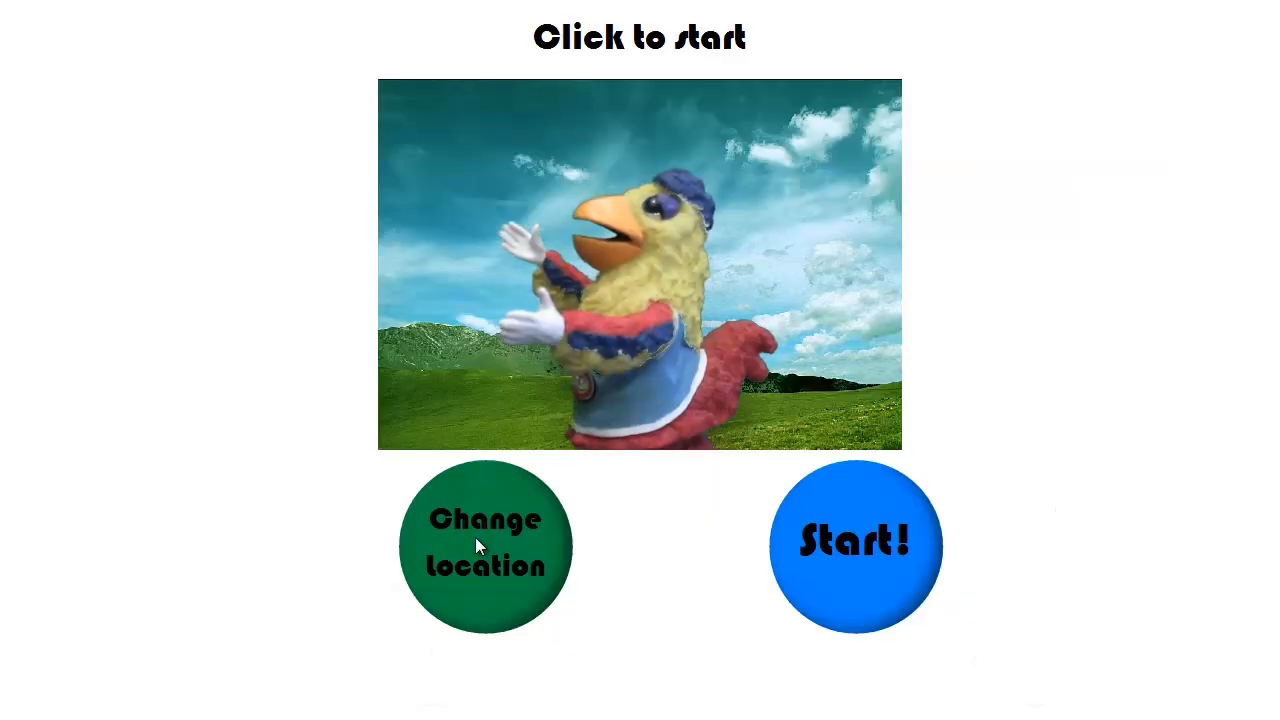
click(487, 545)
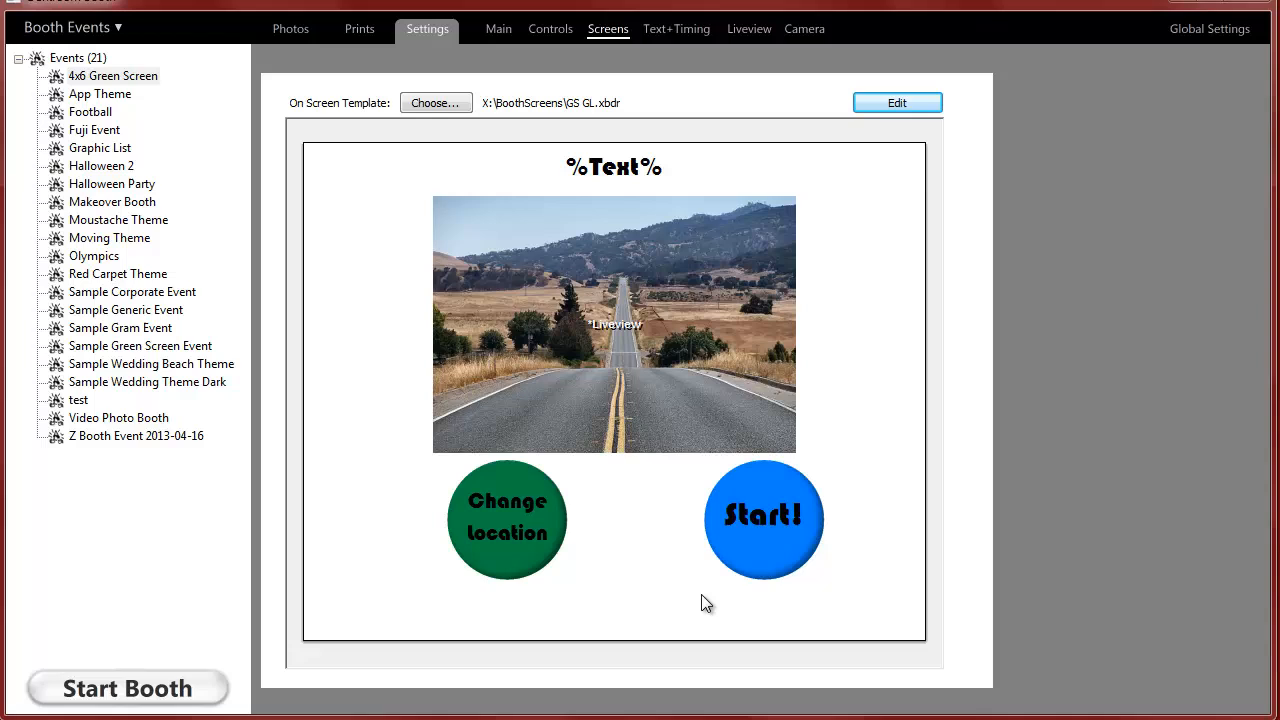
mouse_move(580, 35)
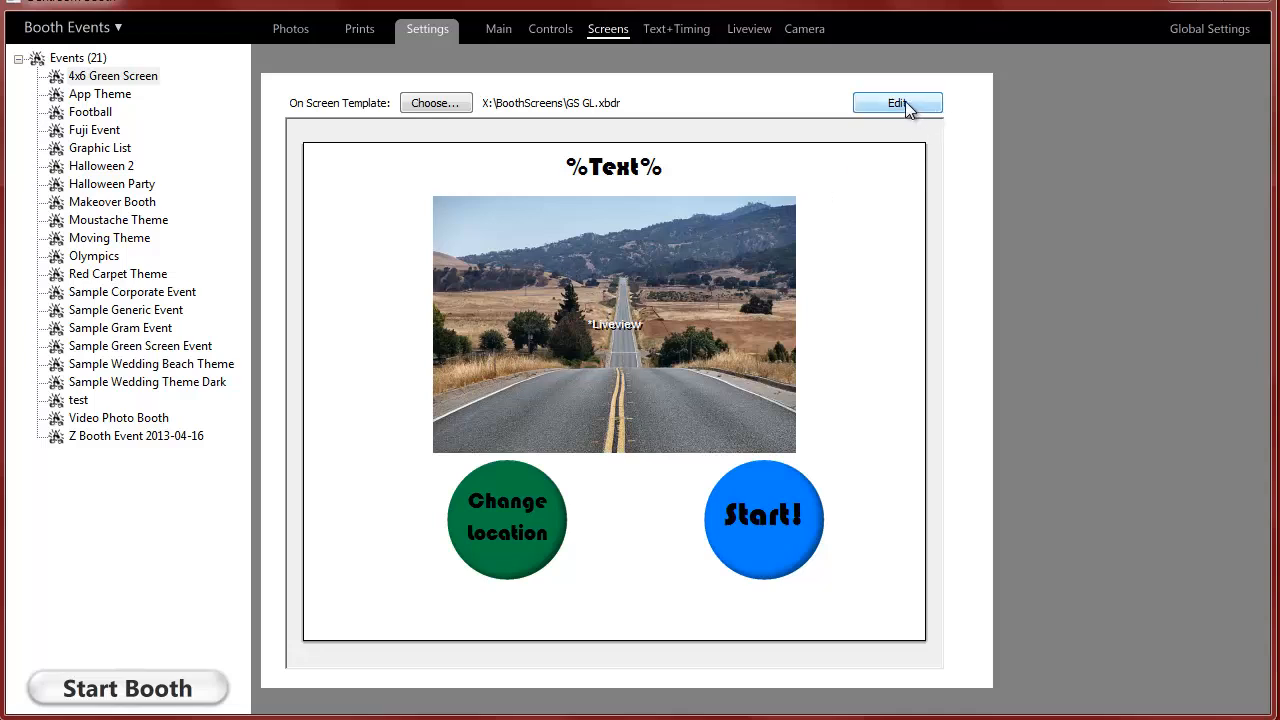
Open the GS GL on-screen template, inspect the Liveview photo unchanged, and select road.jpg.
click(897, 102)
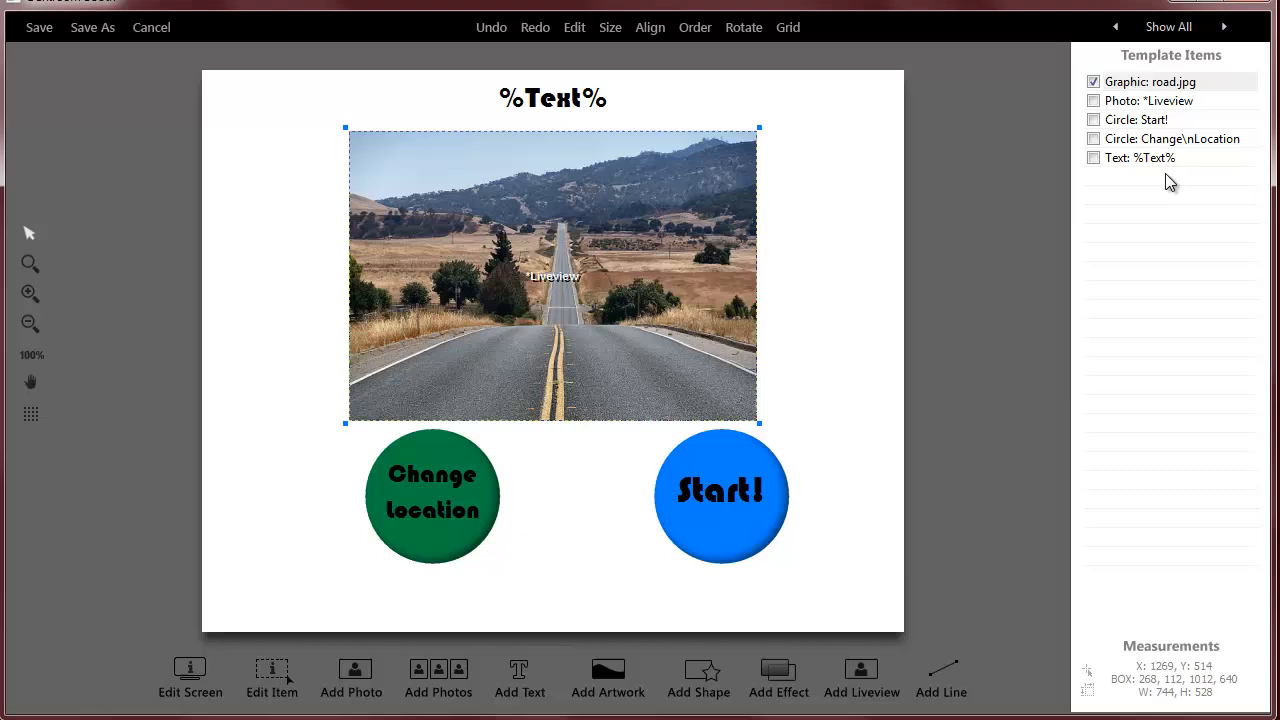
mouse_move(1133, 170)
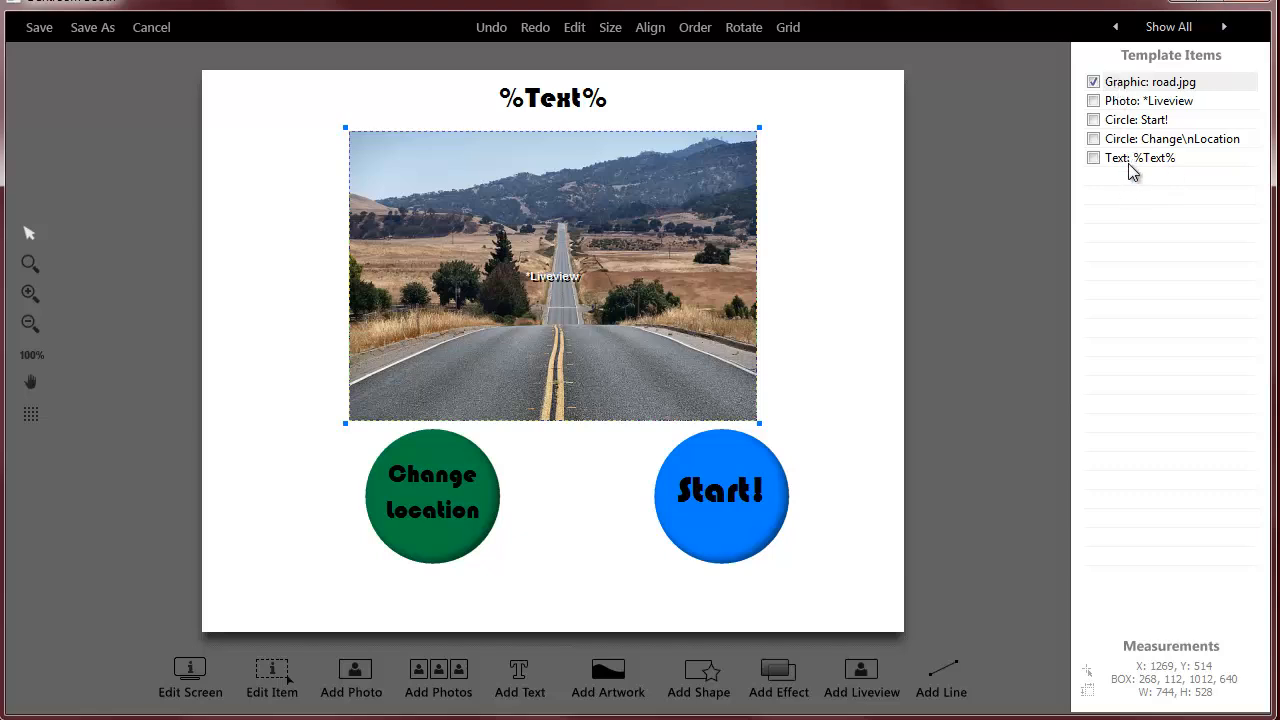
mouse_move(556, 285)
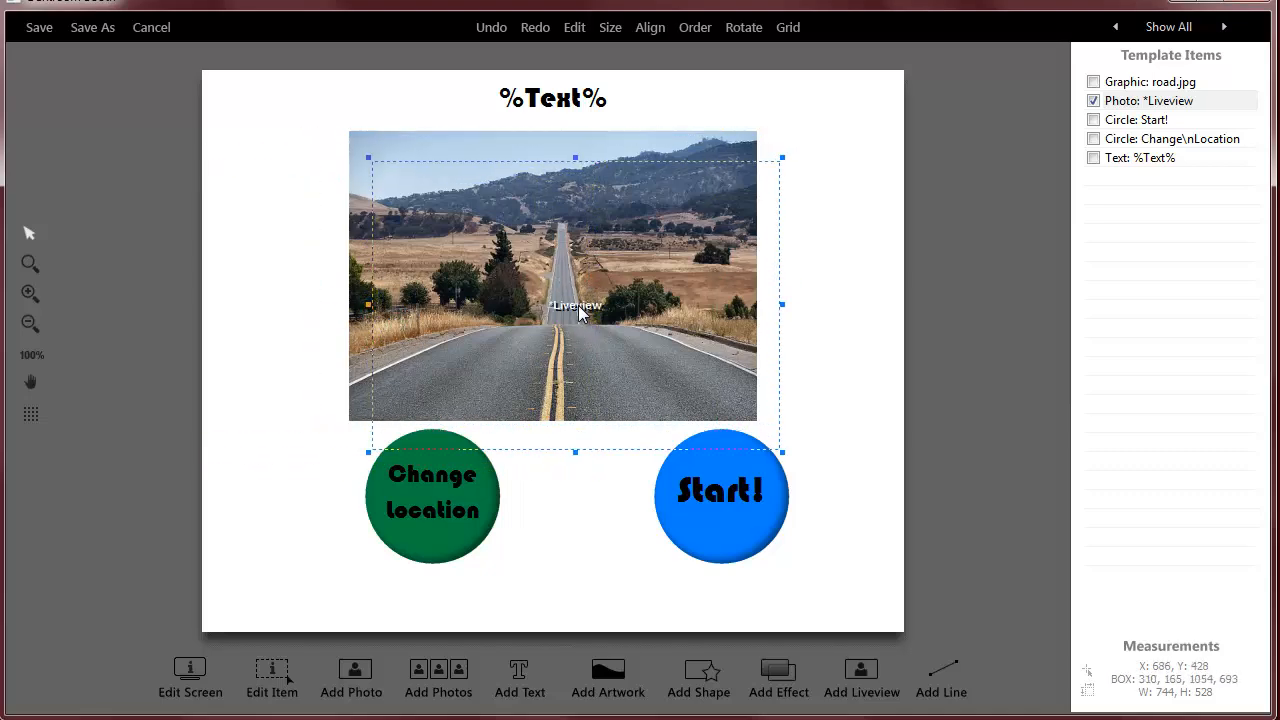
double_click(576, 305)
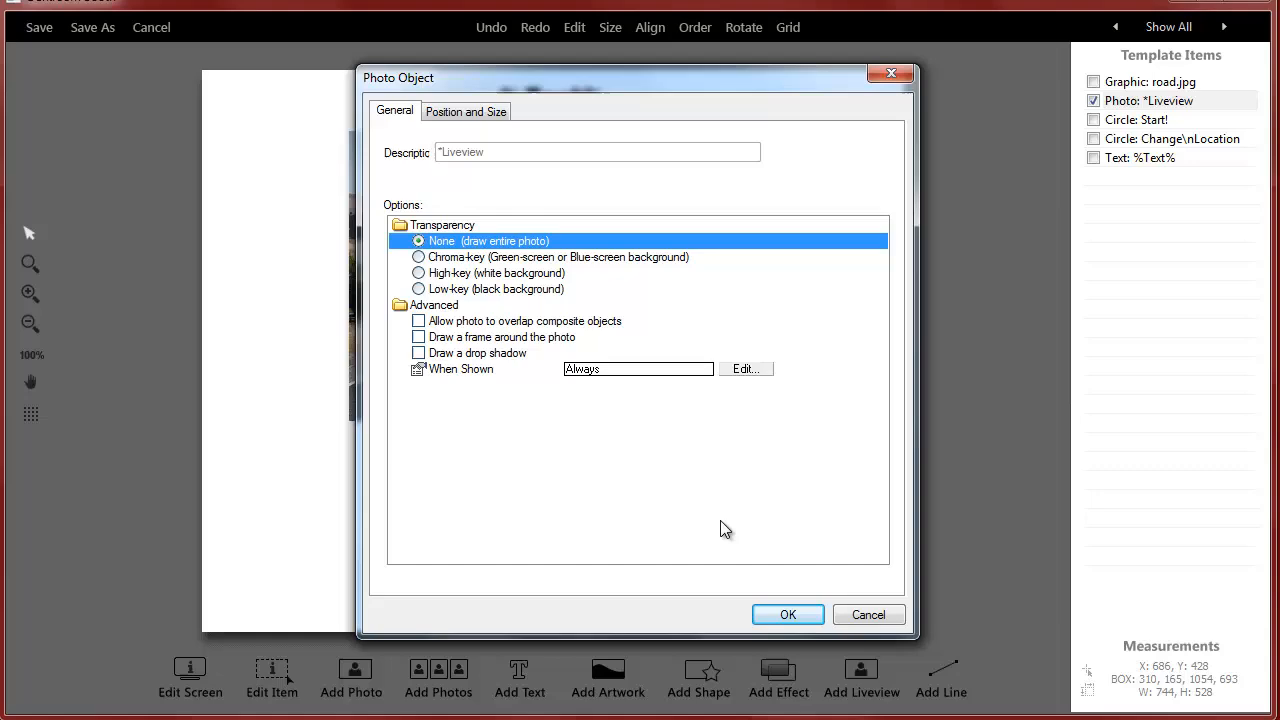
click(787, 614)
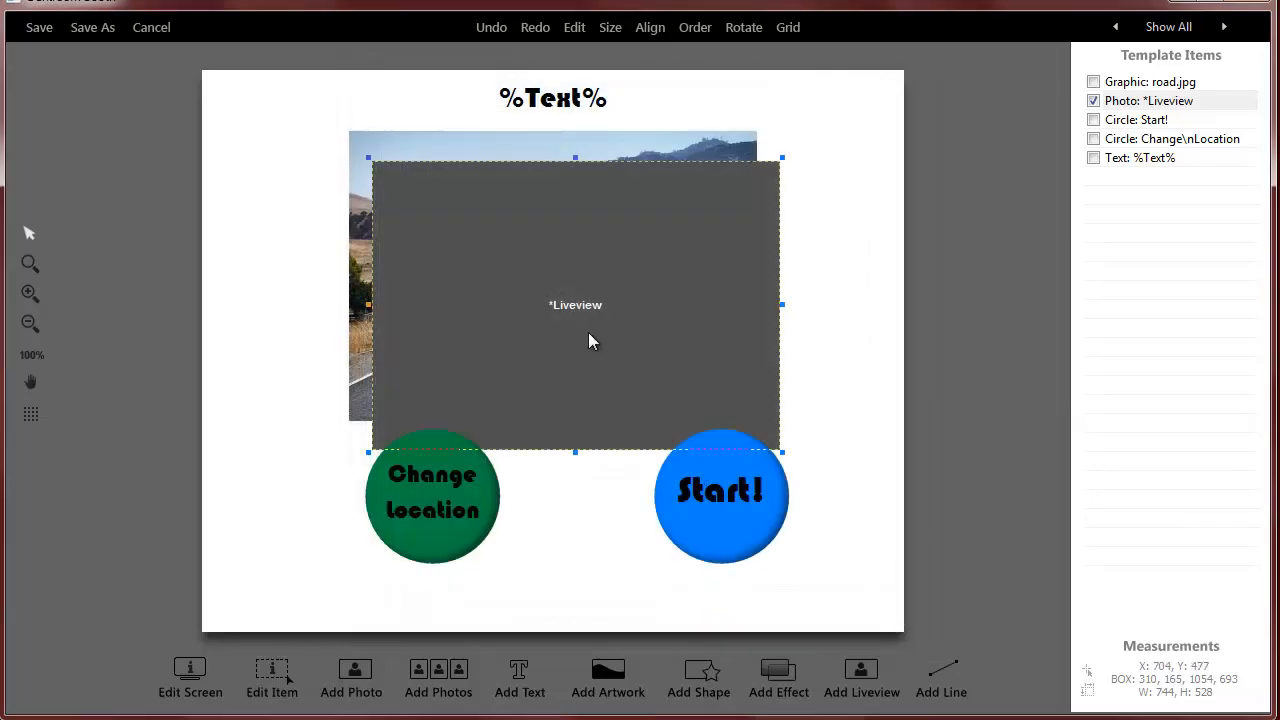
click(1093, 81)
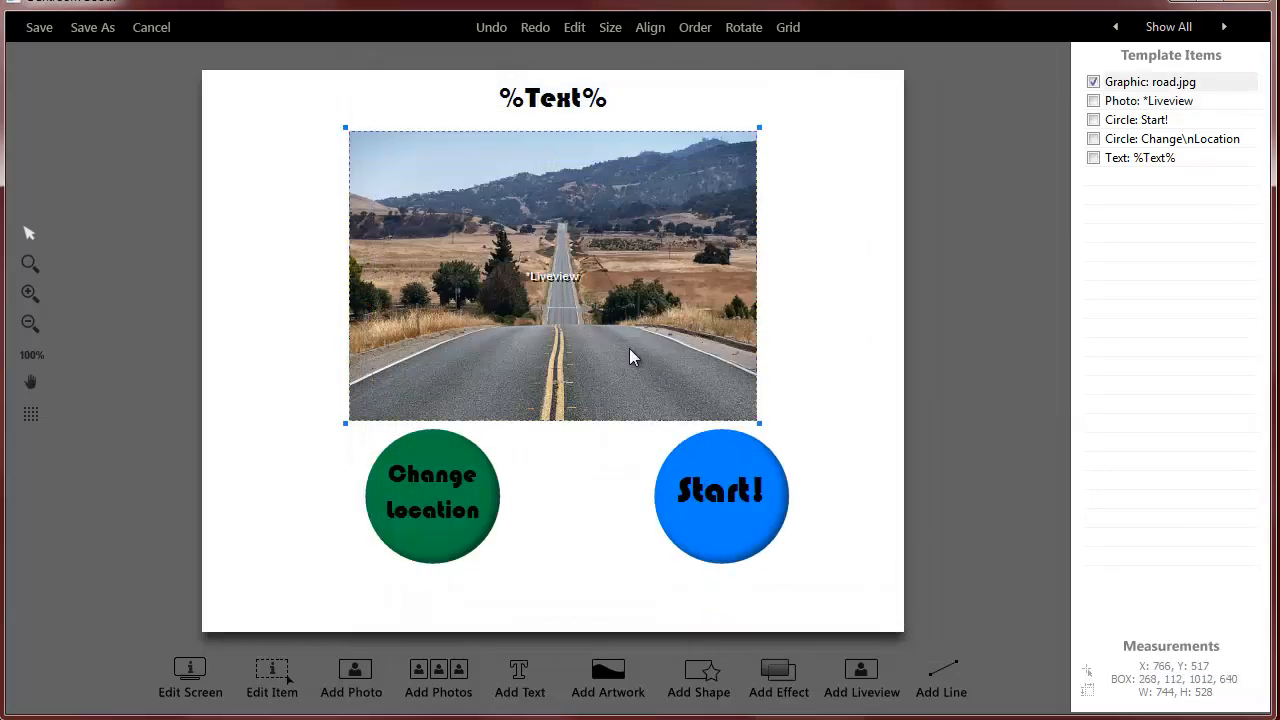
click(1151, 81)
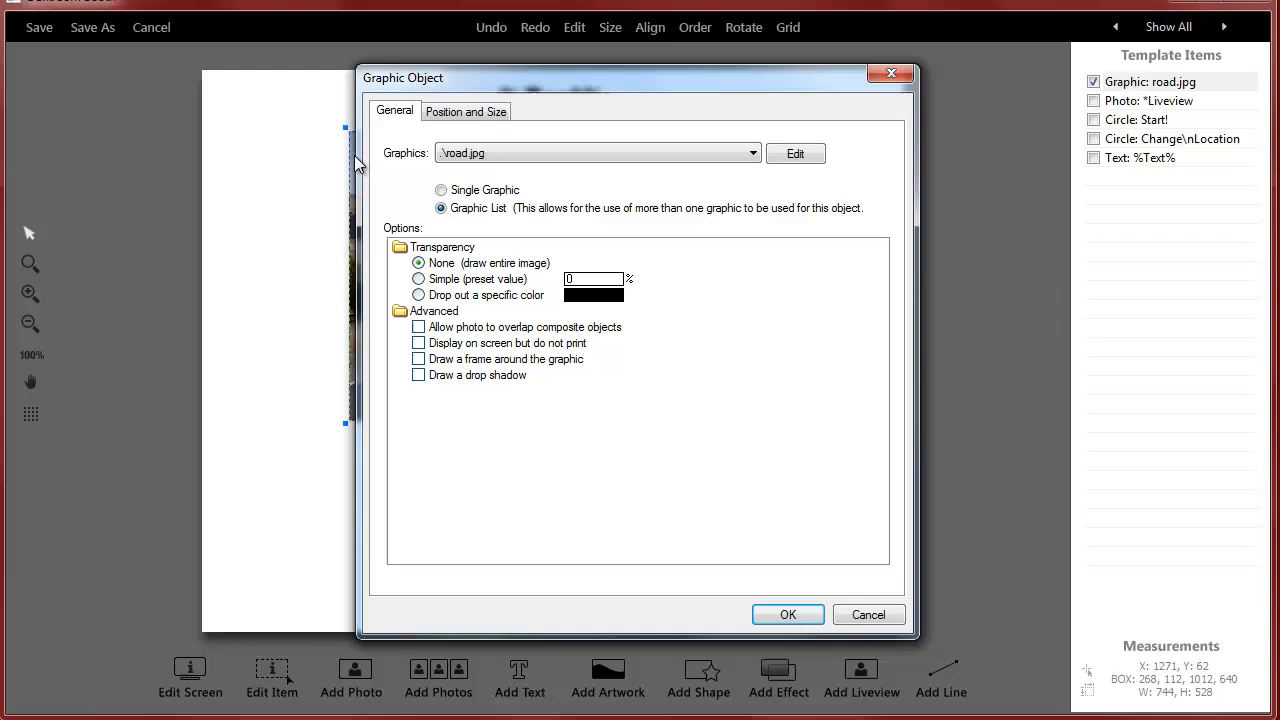
mouse_move(535, 222)
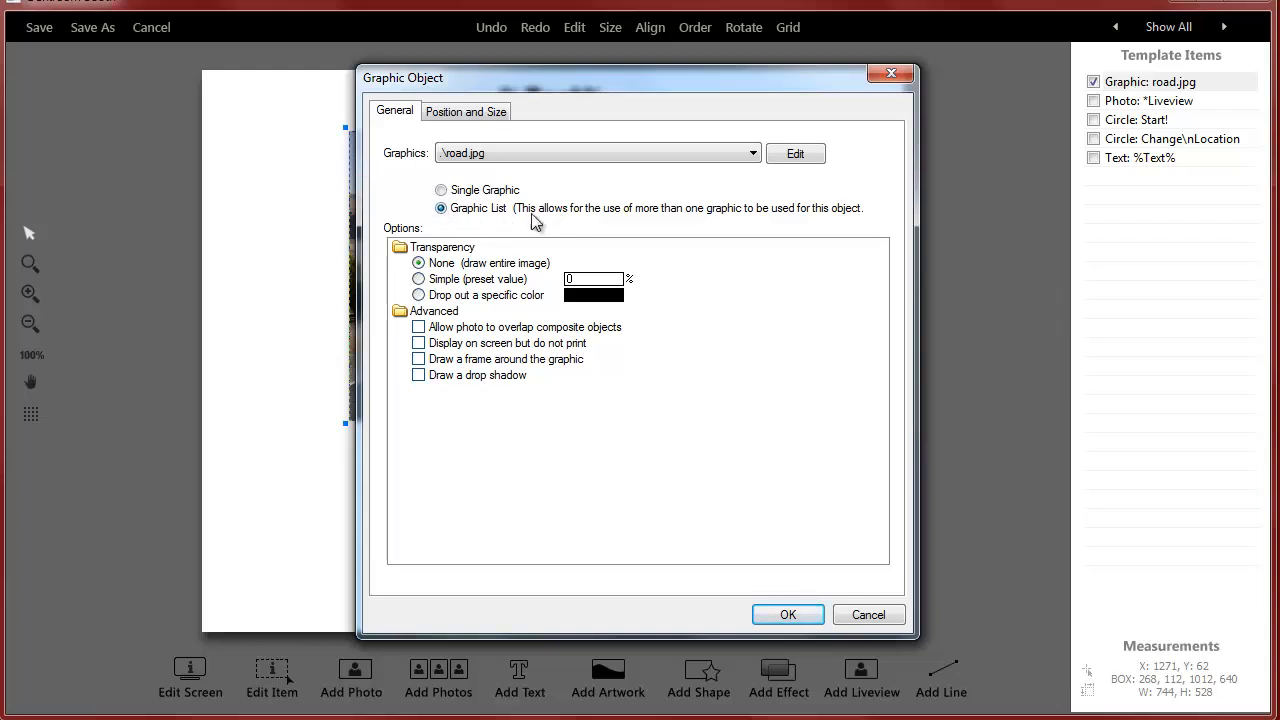
mouse_move(543, 221)
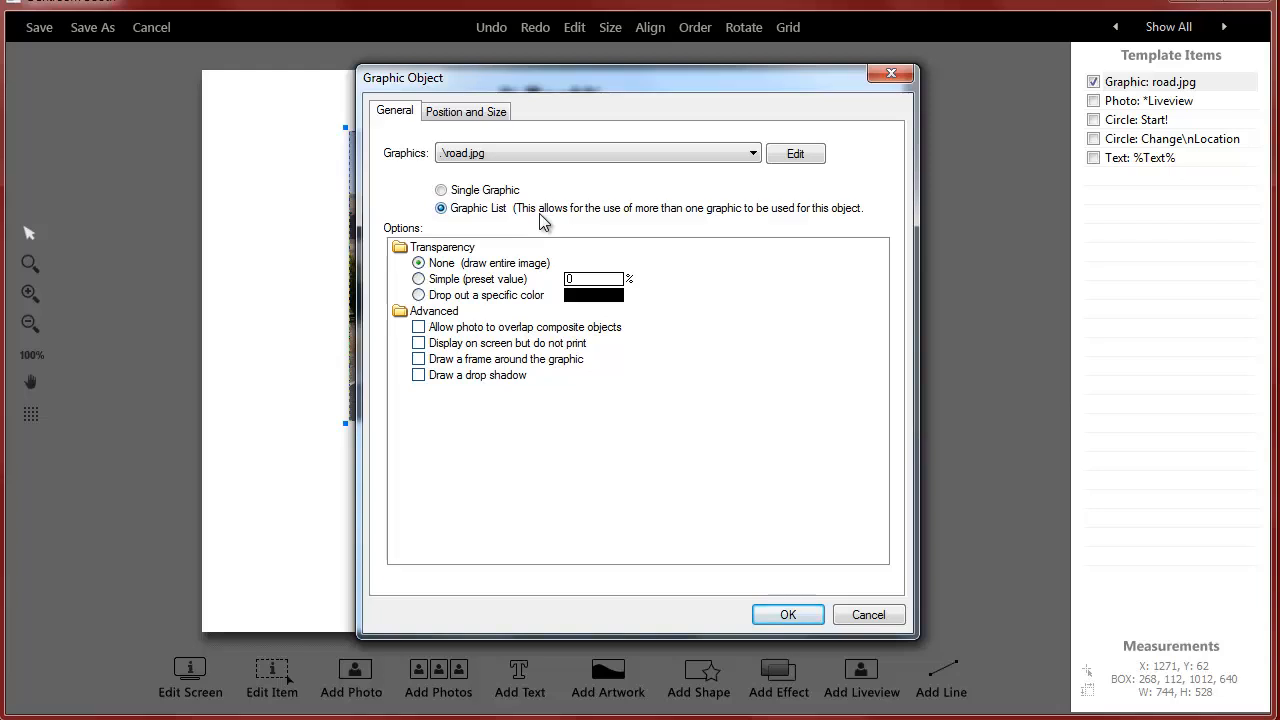
click(795, 153)
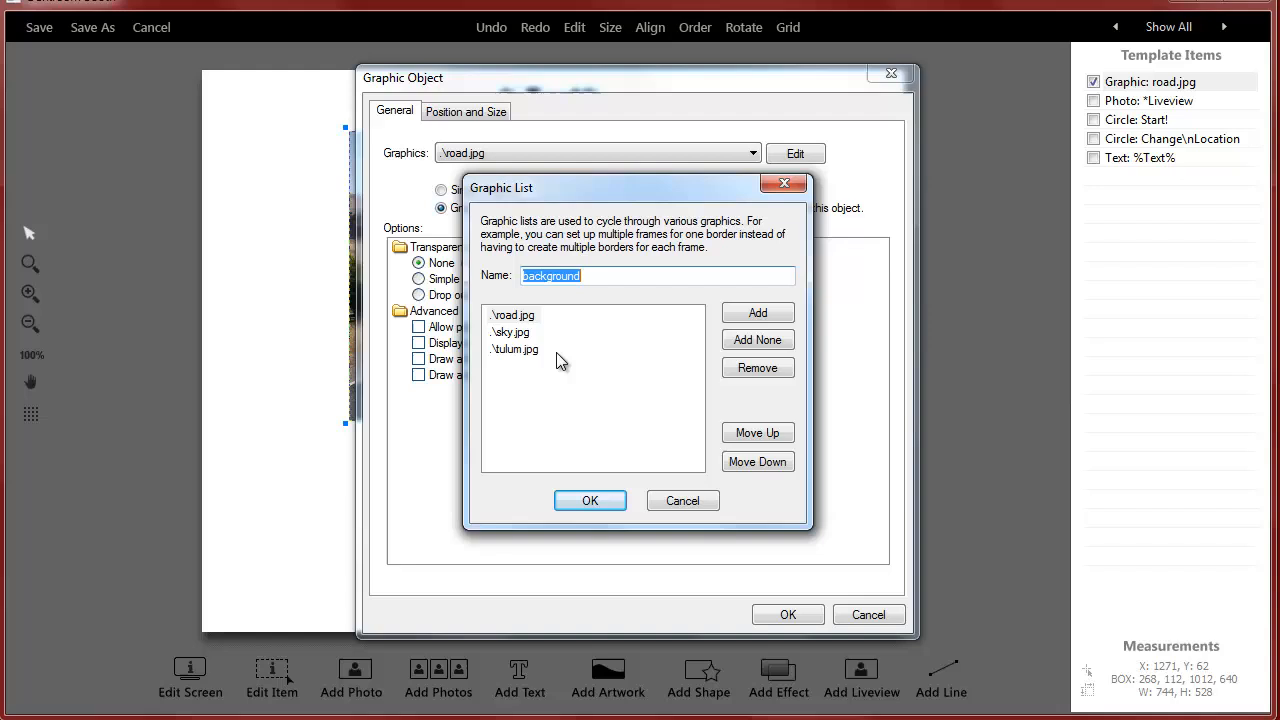
click(590, 500)
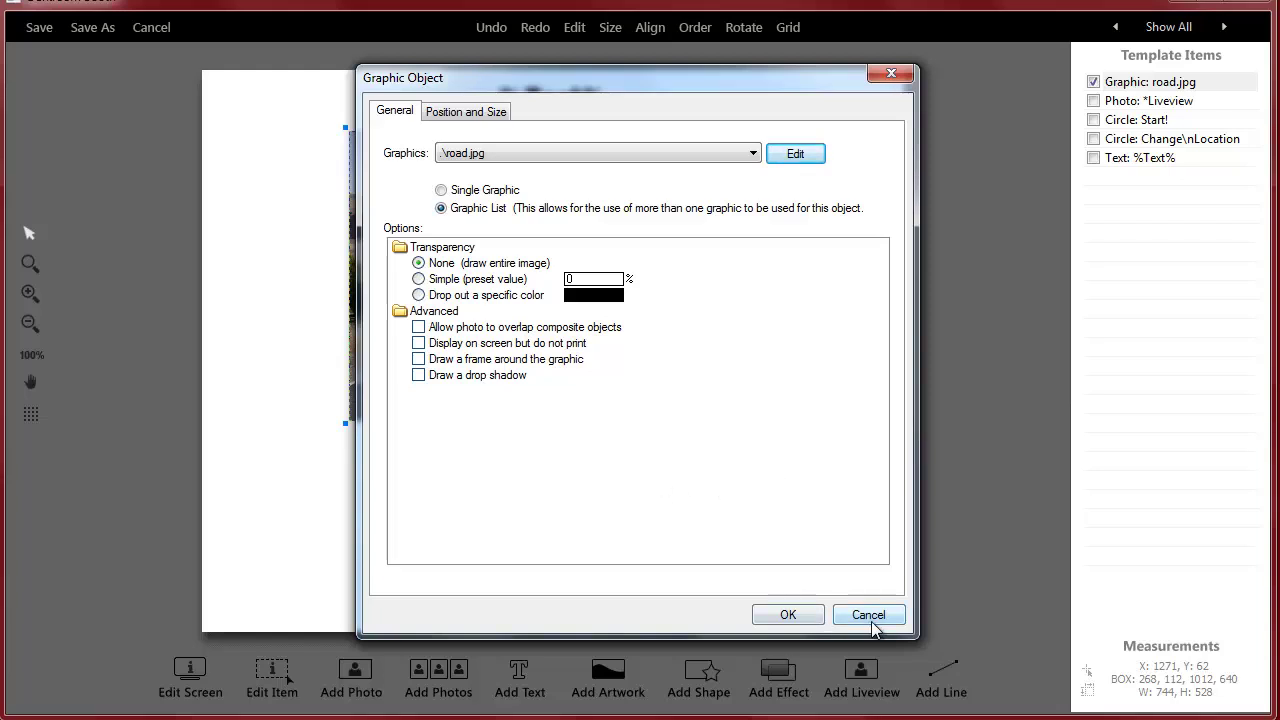
click(795, 153)
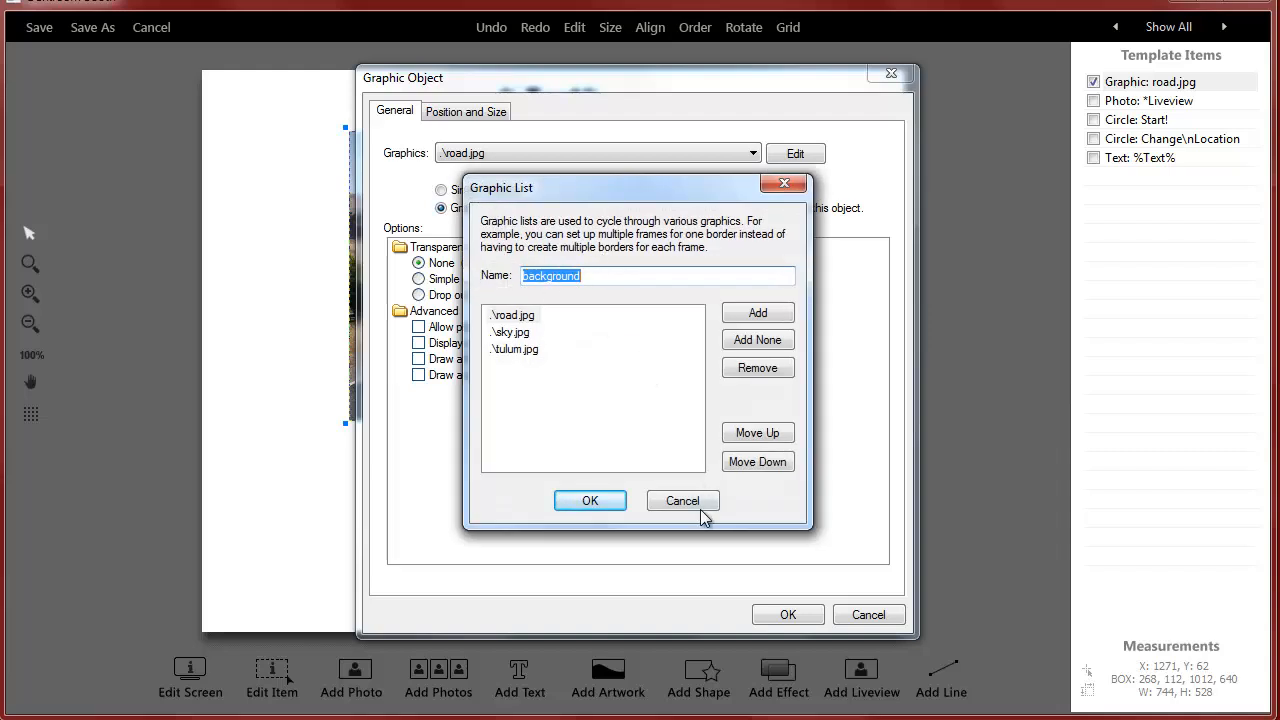
click(682, 500)
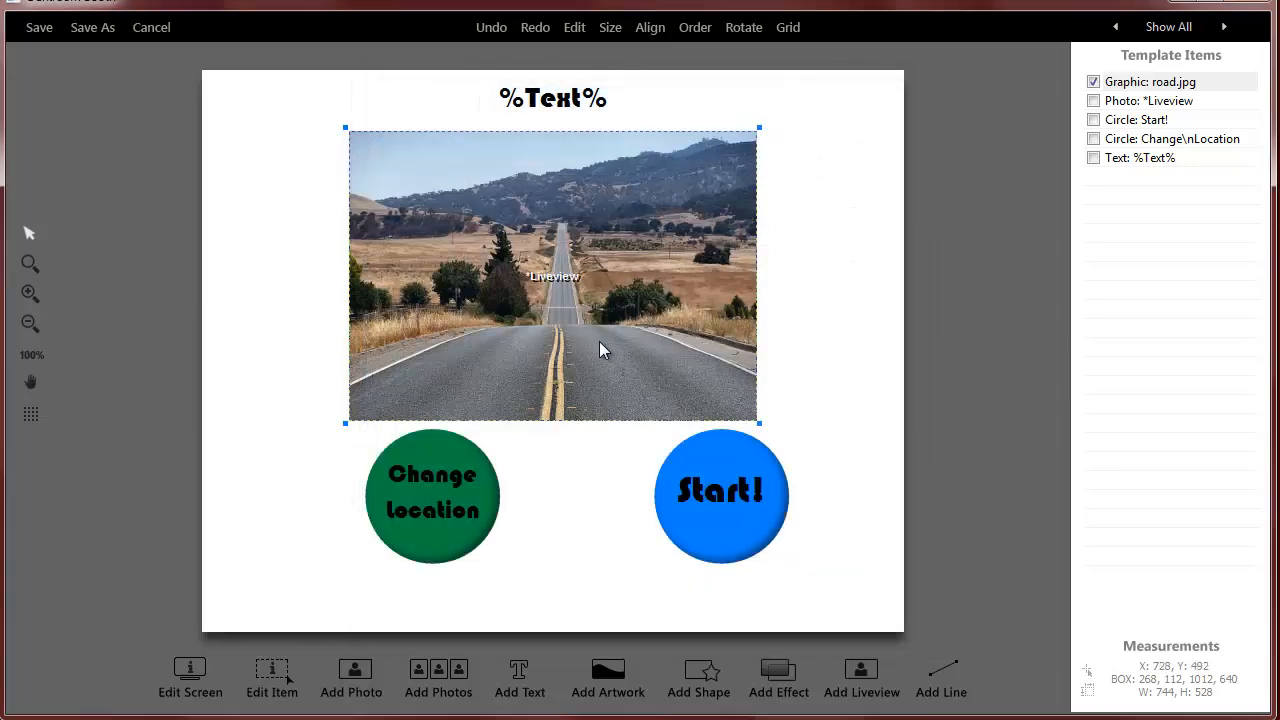
mouse_move(613, 351)
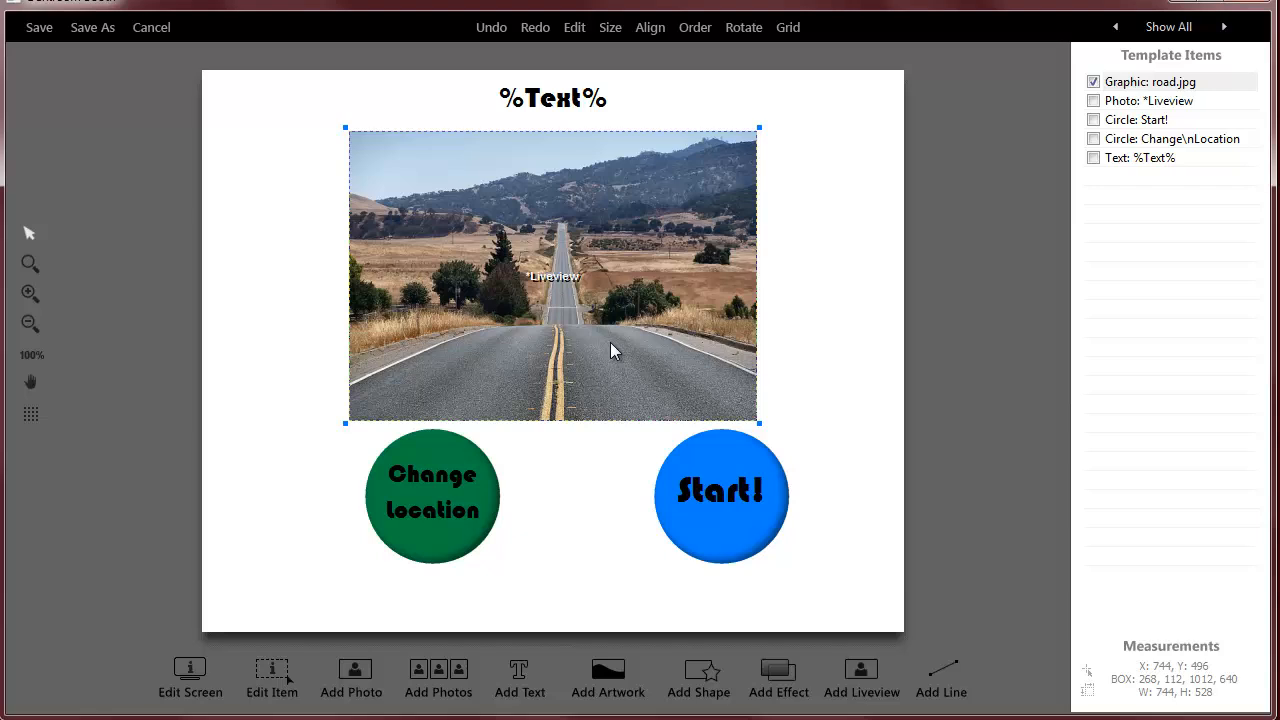
mouse_move(565, 620)
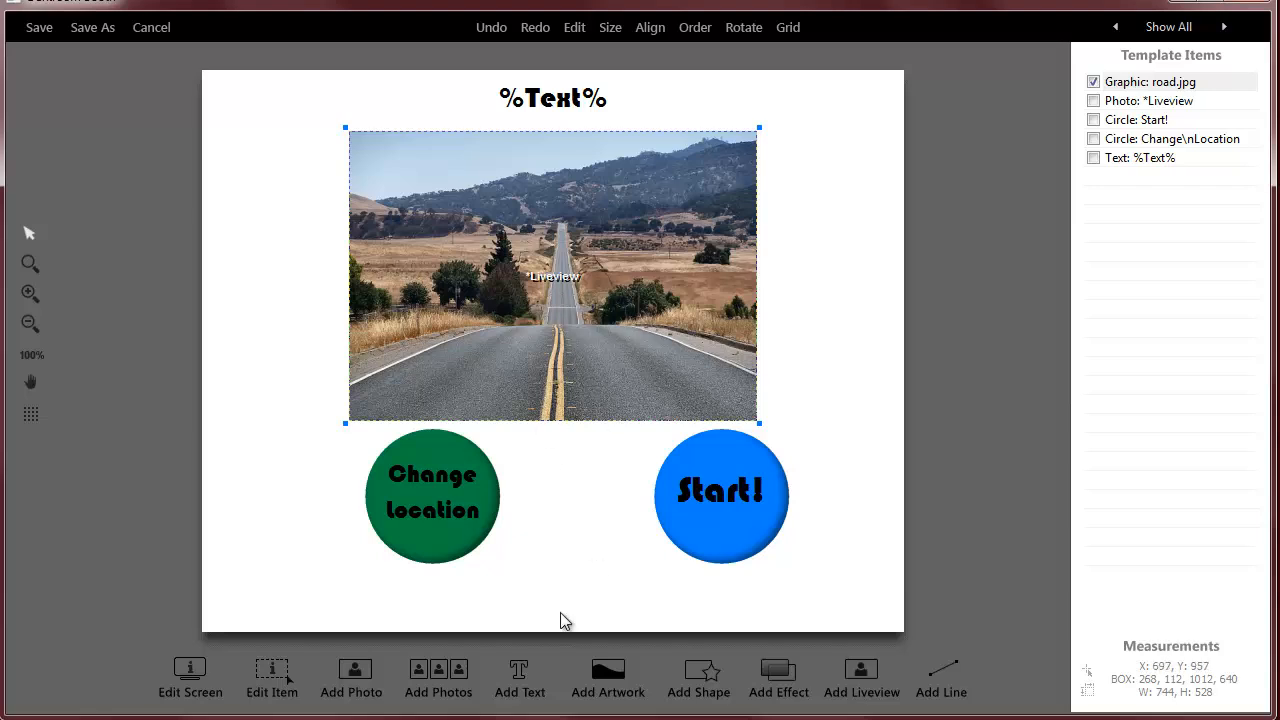
double_click(553, 275)
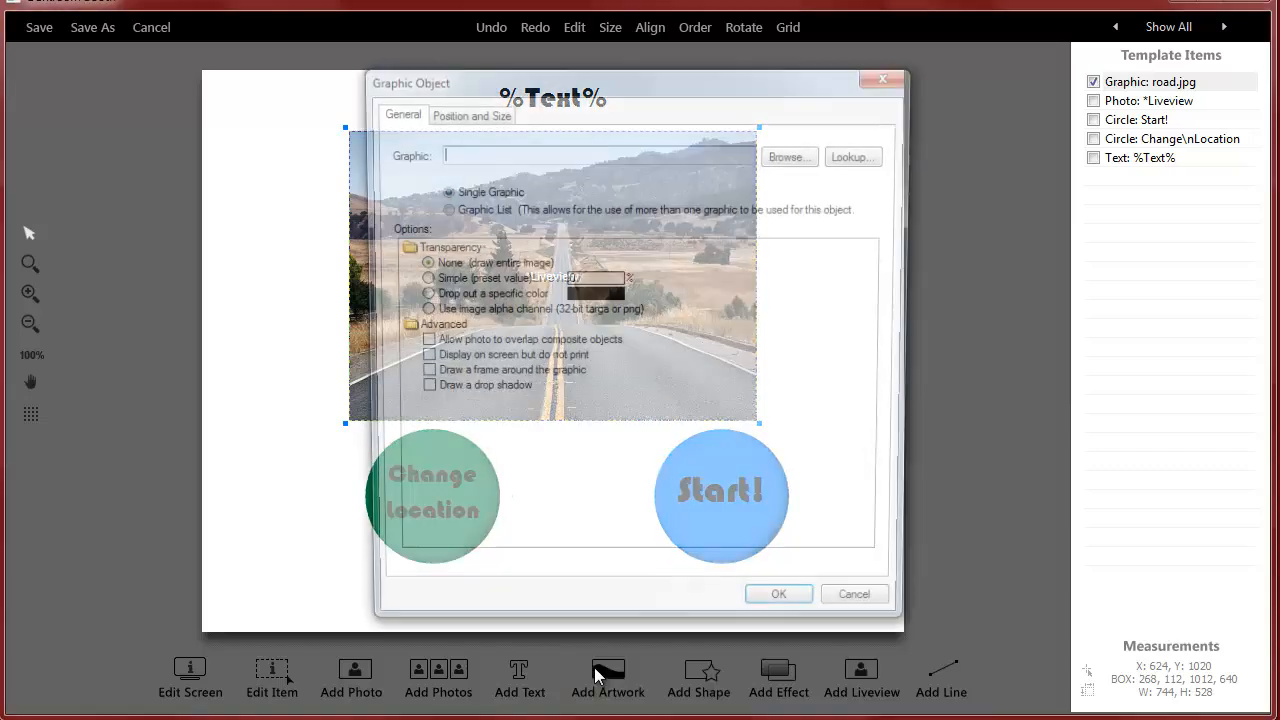
click(441, 208)
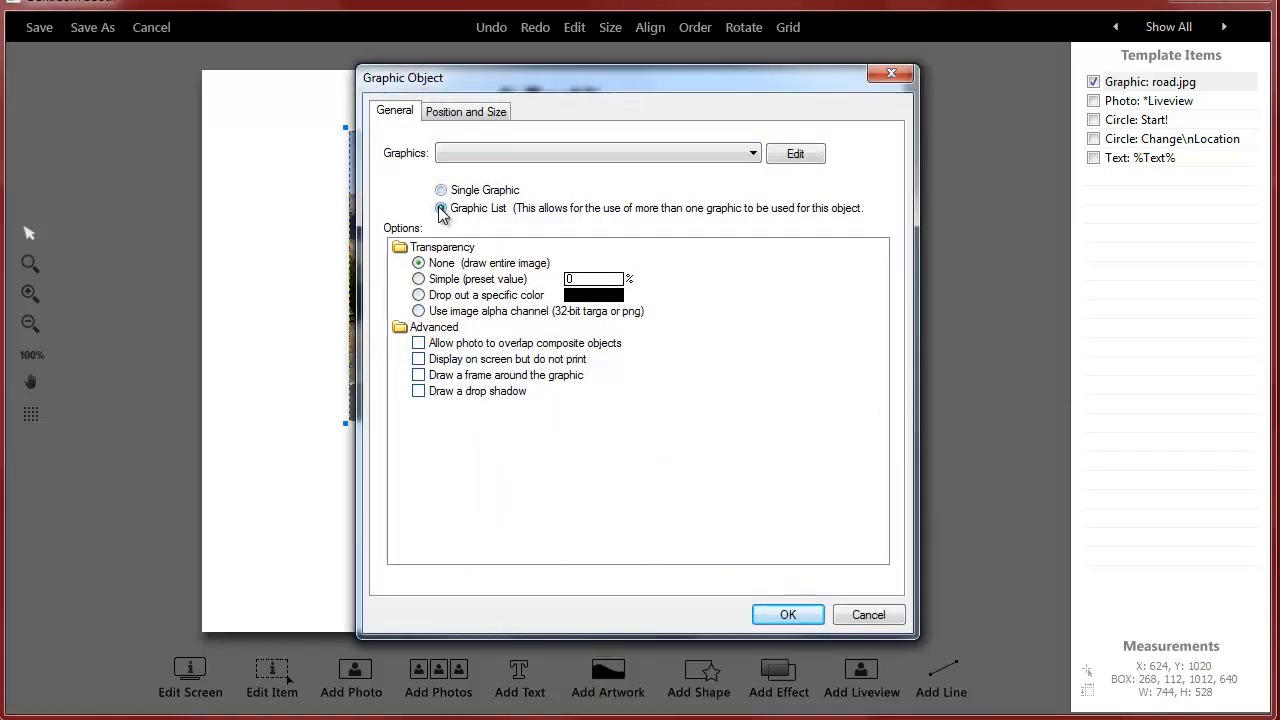
click(440, 208)
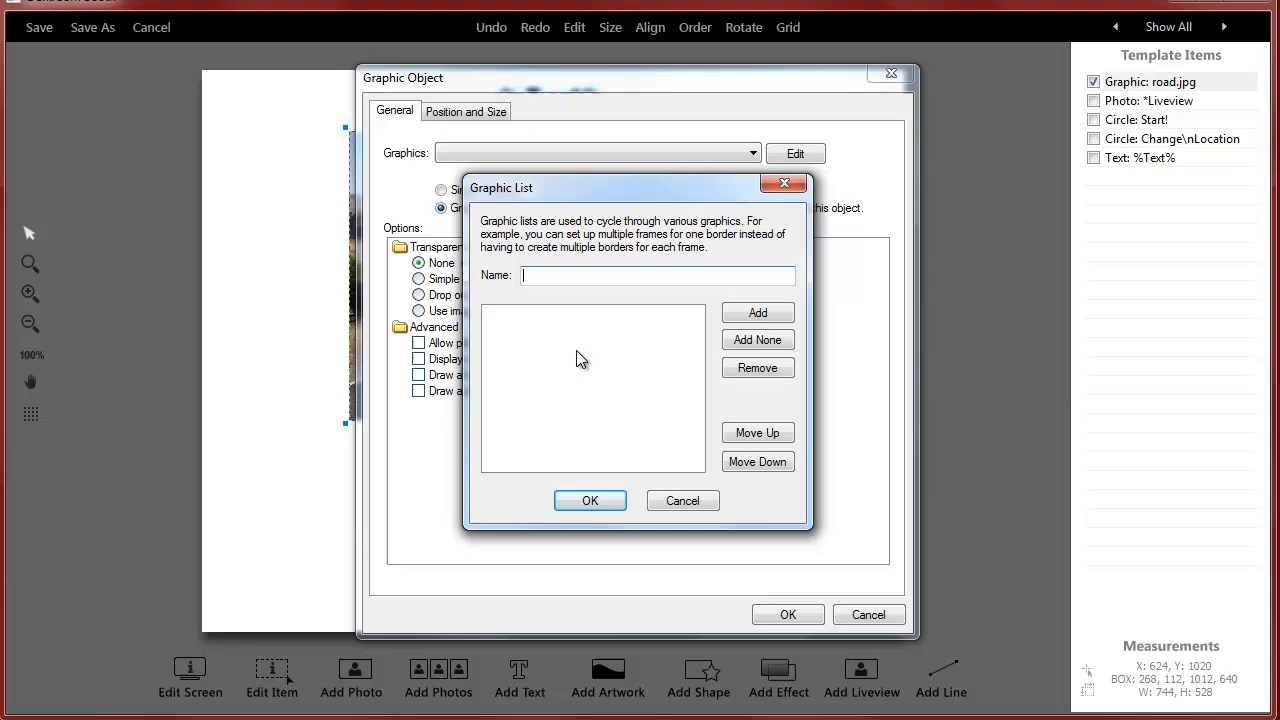
mouse_move(565, 324)
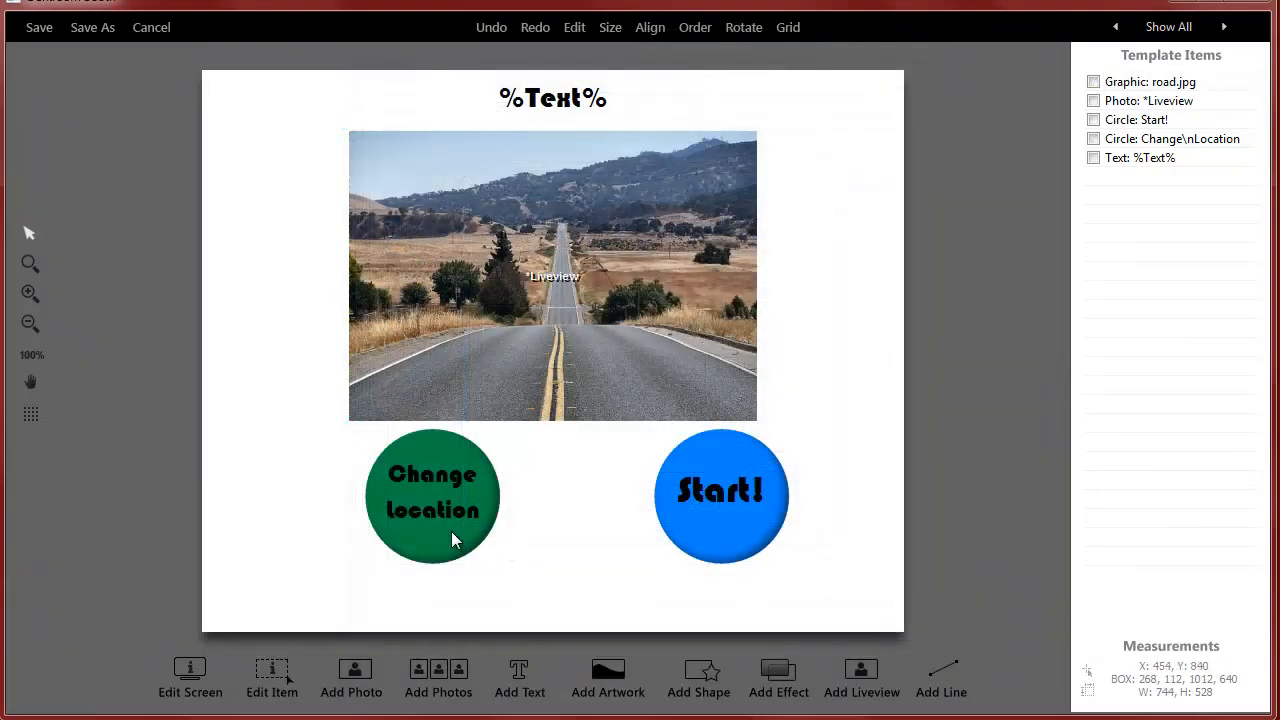
click(432, 495)
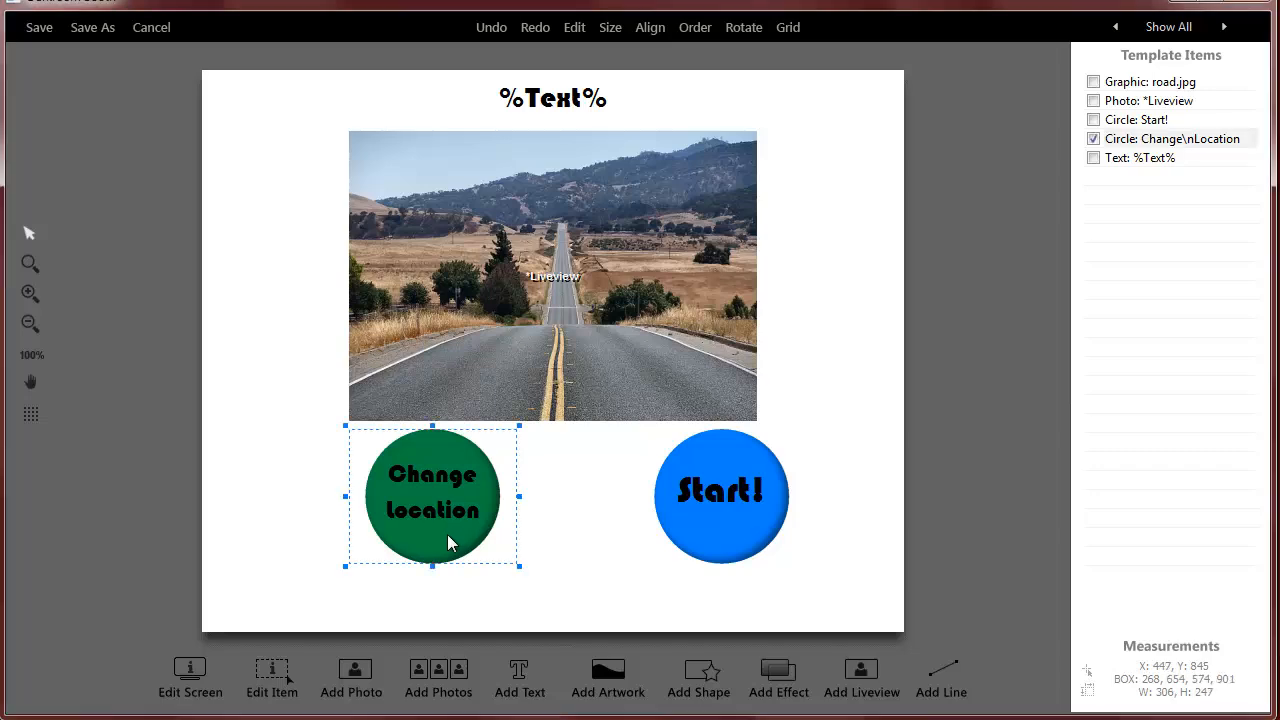
double_click(432, 497)
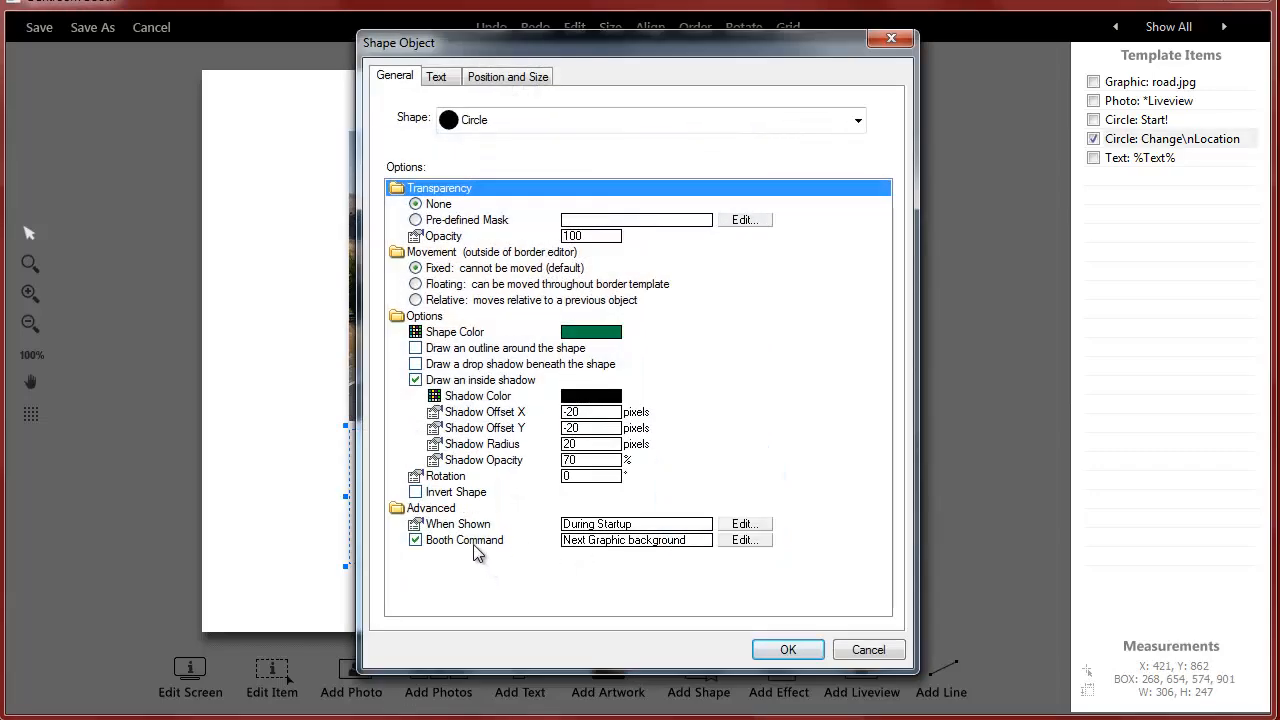
mouse_move(667, 558)
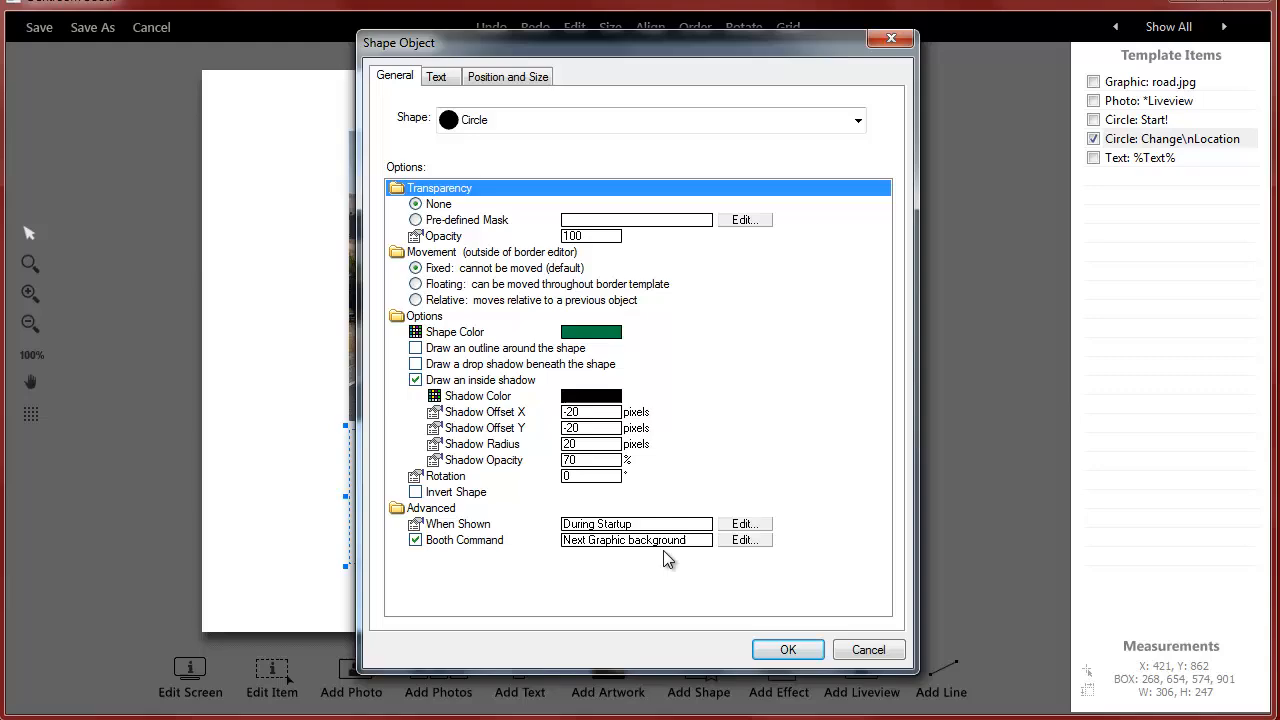
click(744, 540)
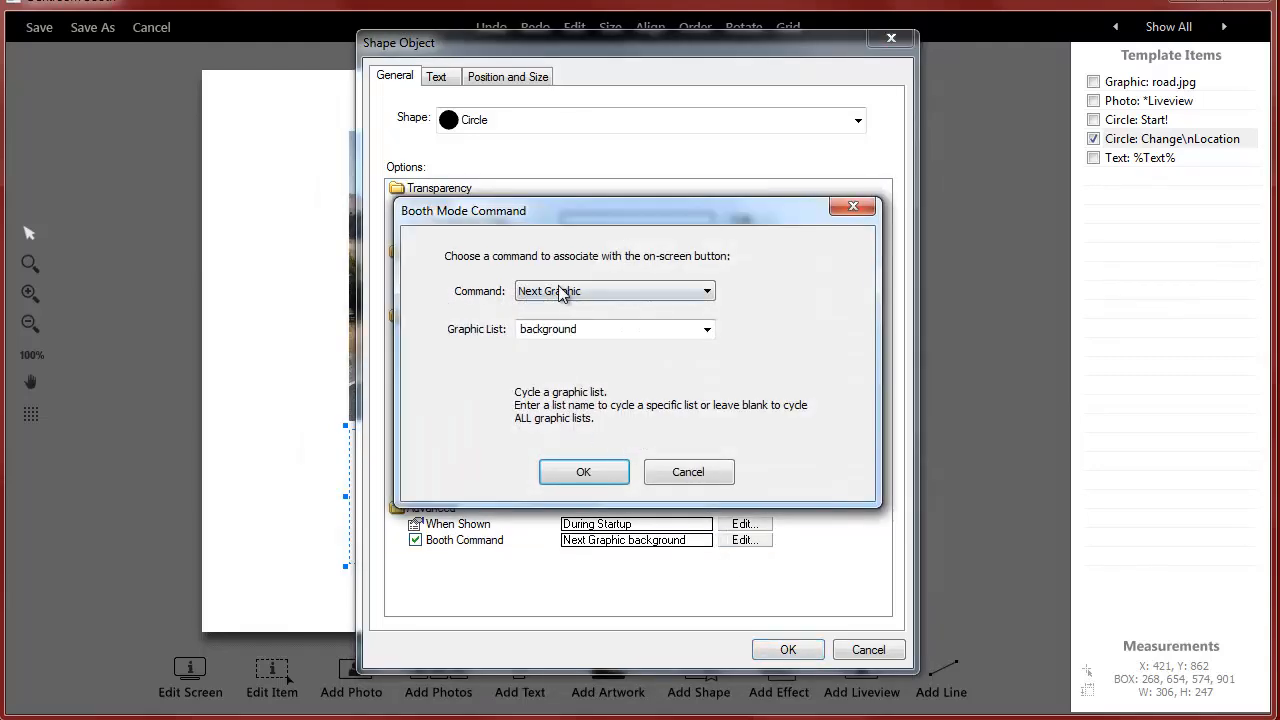
click(707, 290)
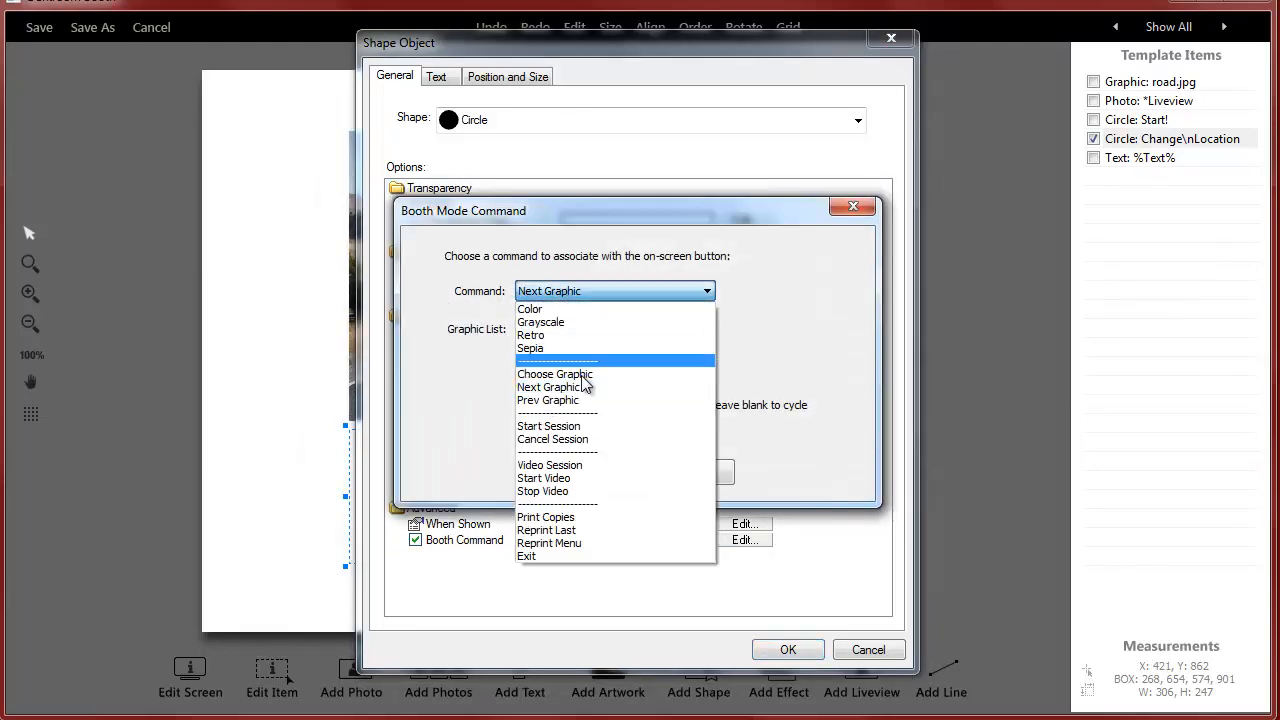
mouse_move(567, 400)
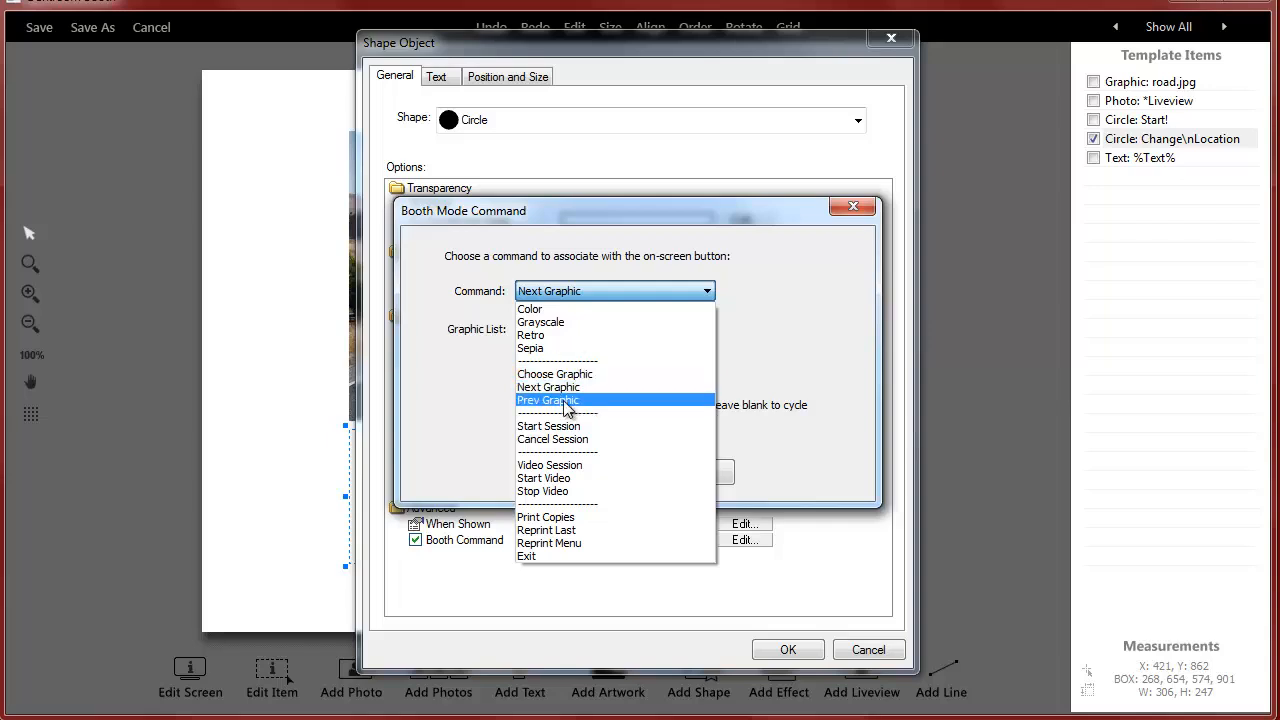
mouse_move(587, 402)
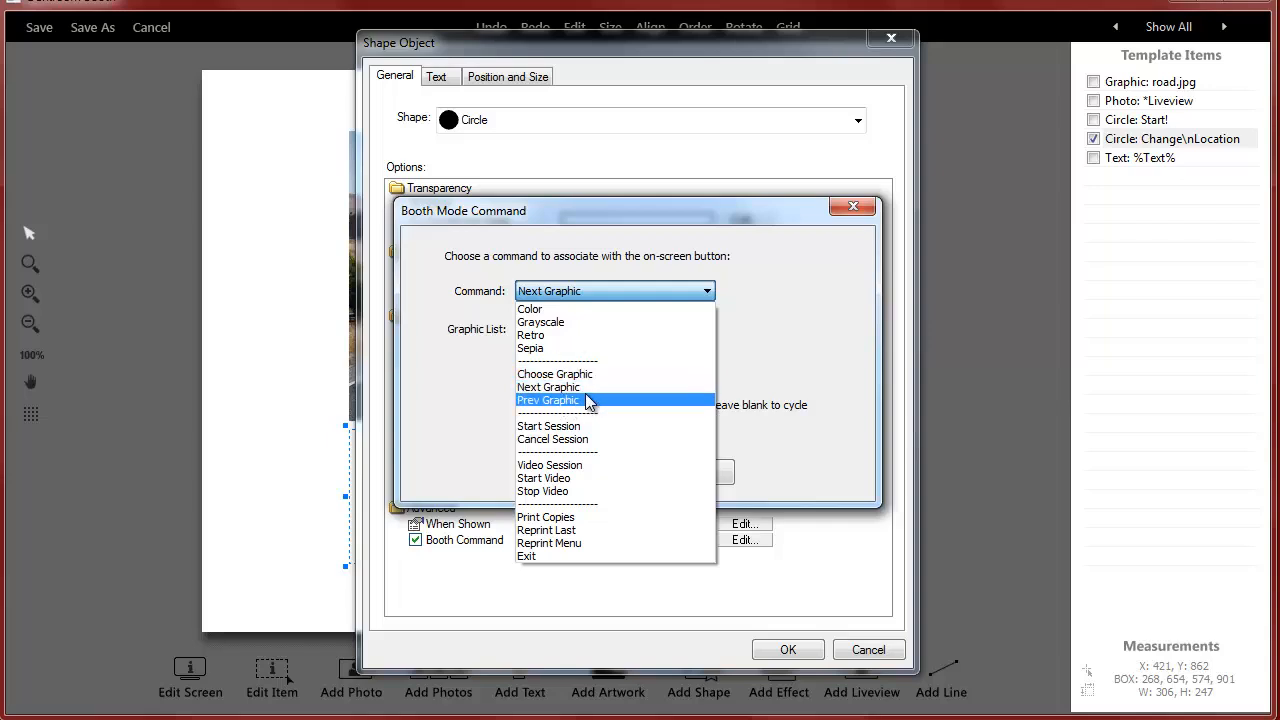
click(548, 387)
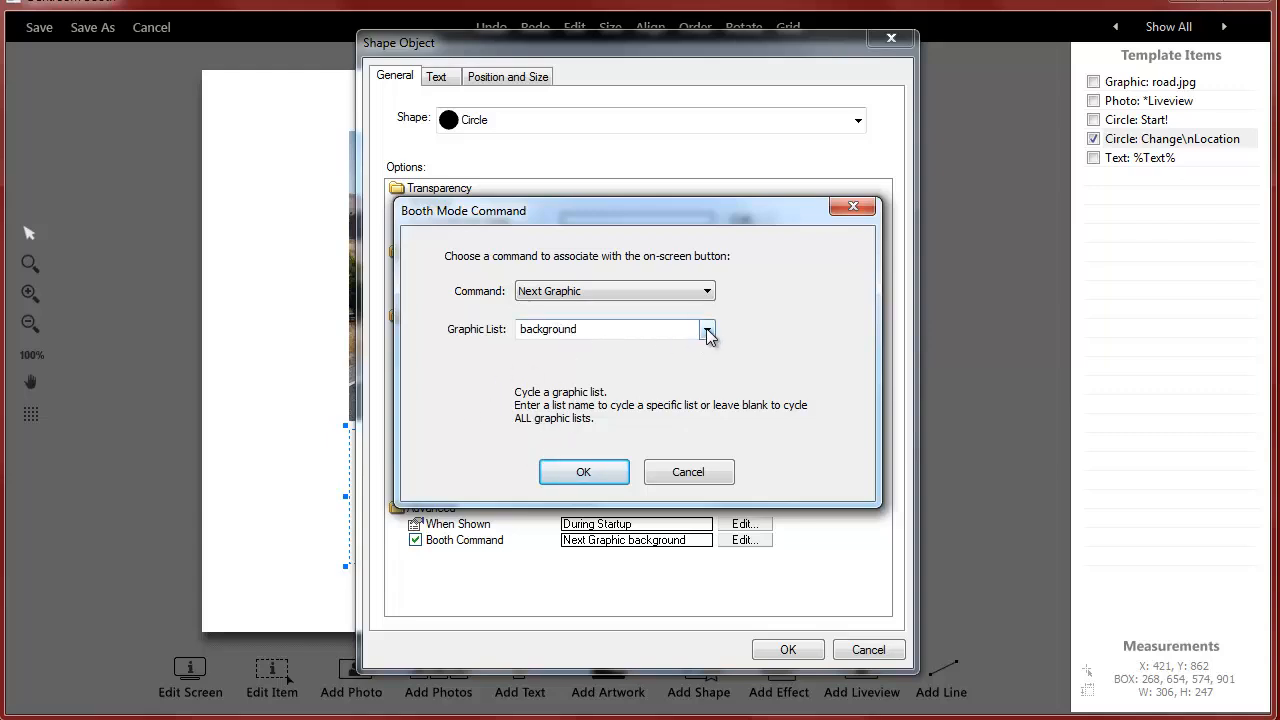
triple_click(607, 329)
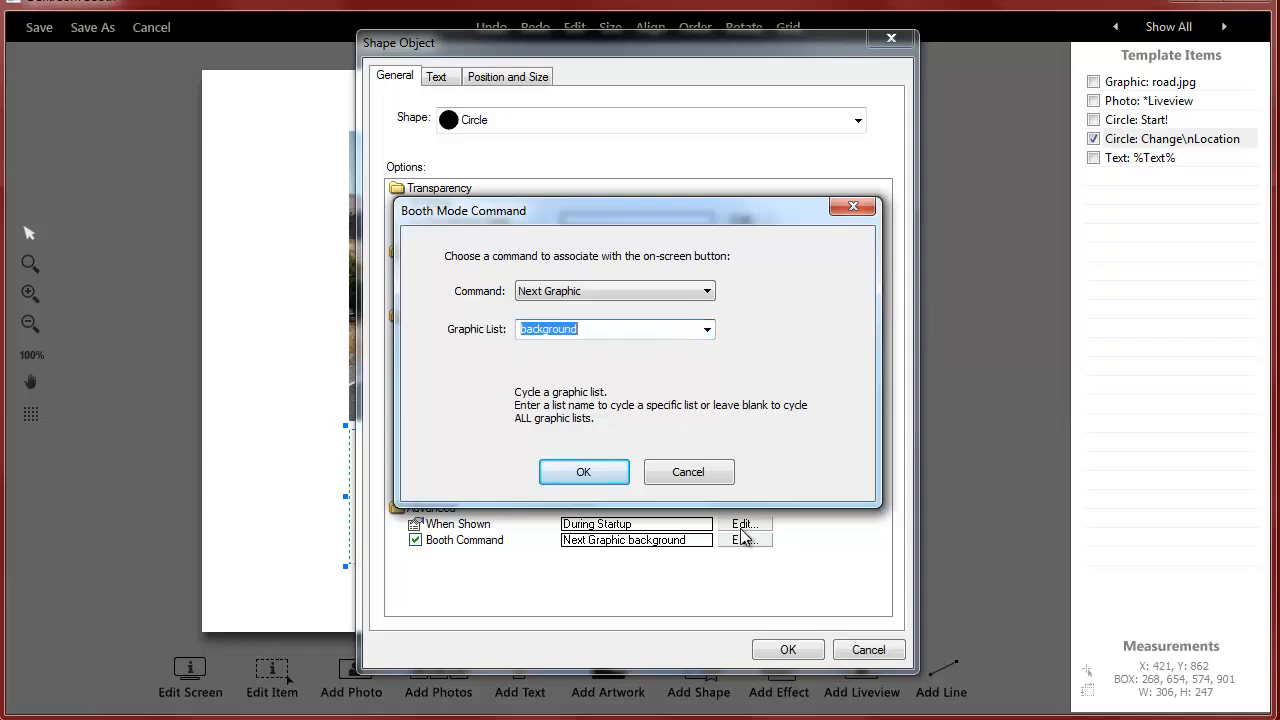
mouse_move(488, 350)
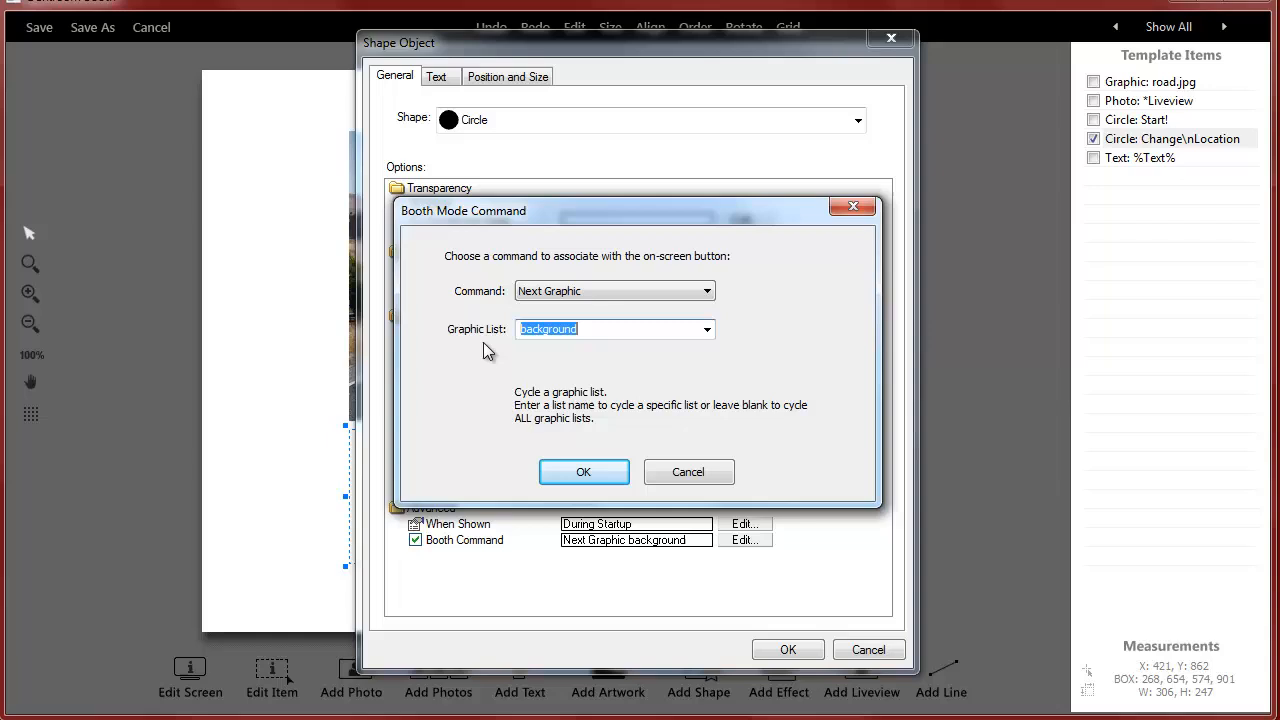
mouse_move(362, 338)
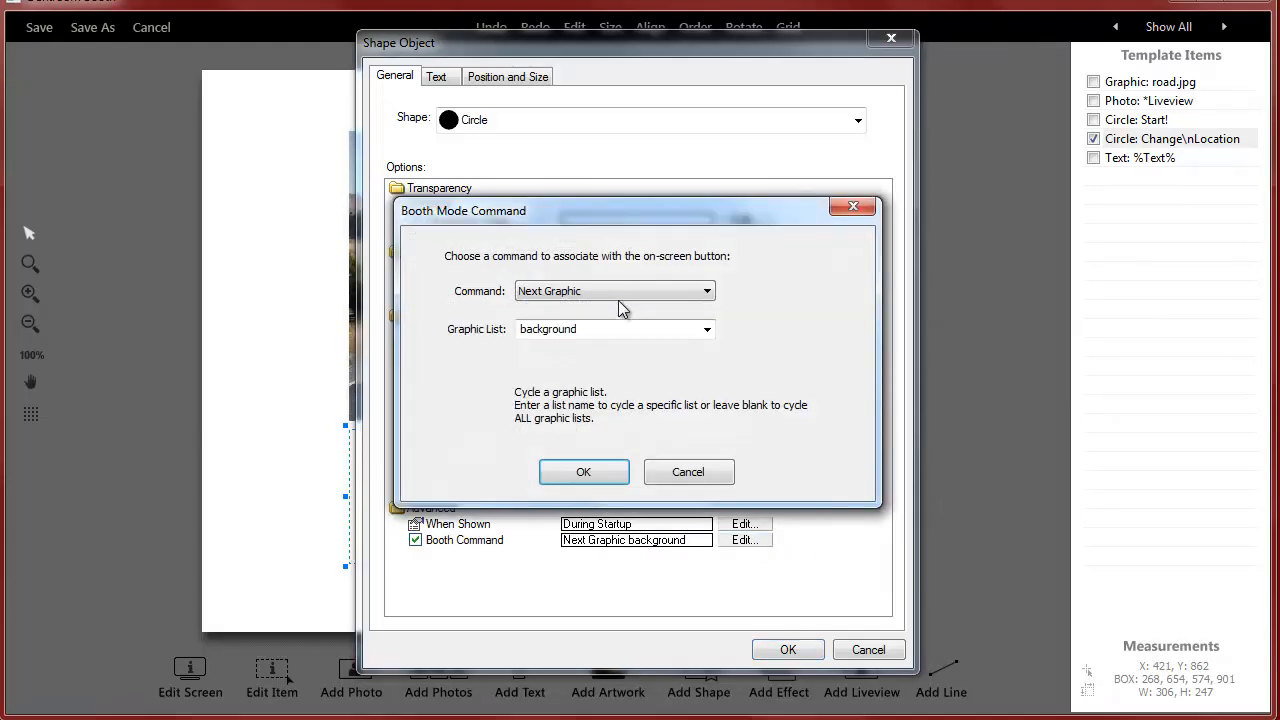
Explore the Choose Graphic option, then cancel so Next Graphic still cycles 'background'.
click(706, 291)
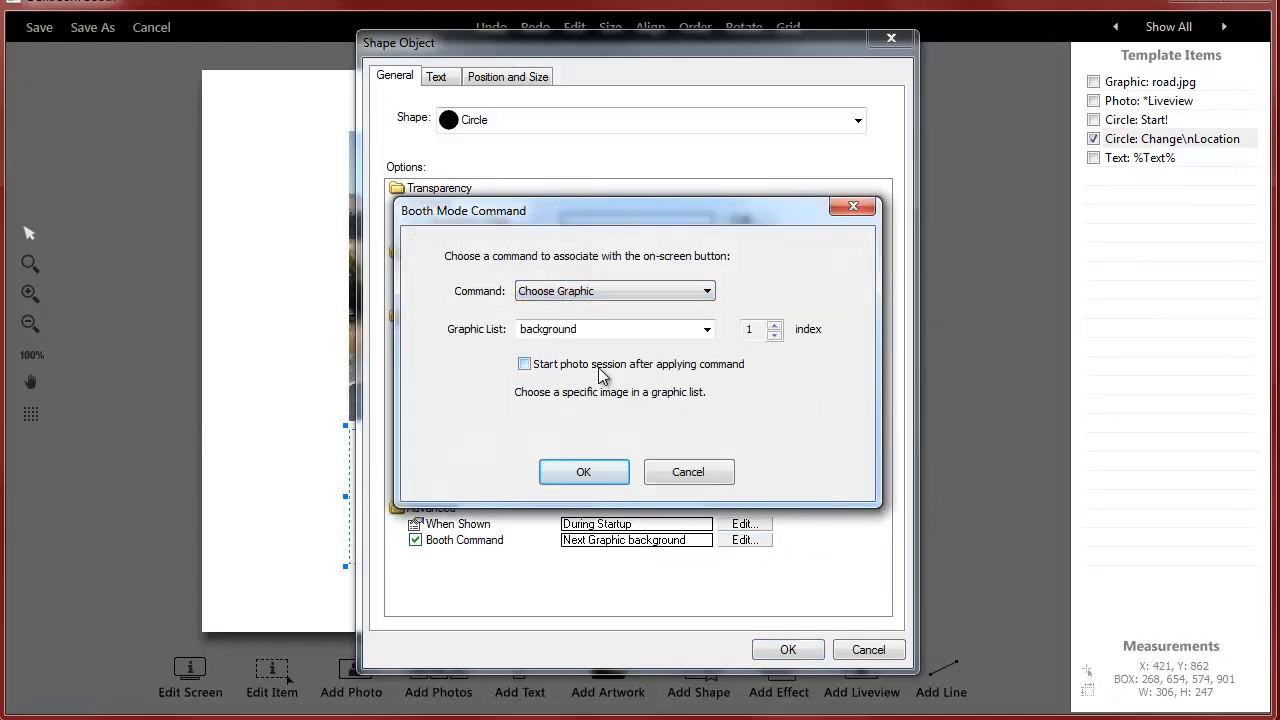
mouse_move(608, 360)
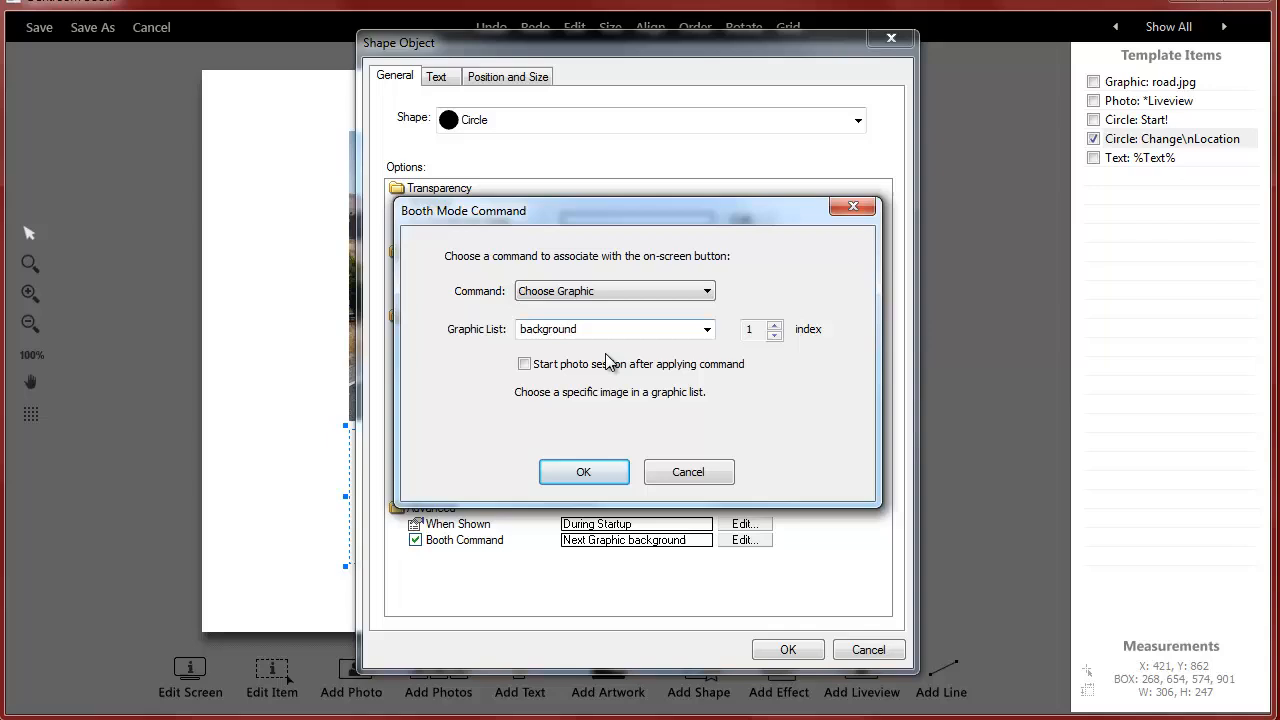
mouse_move(530, 430)
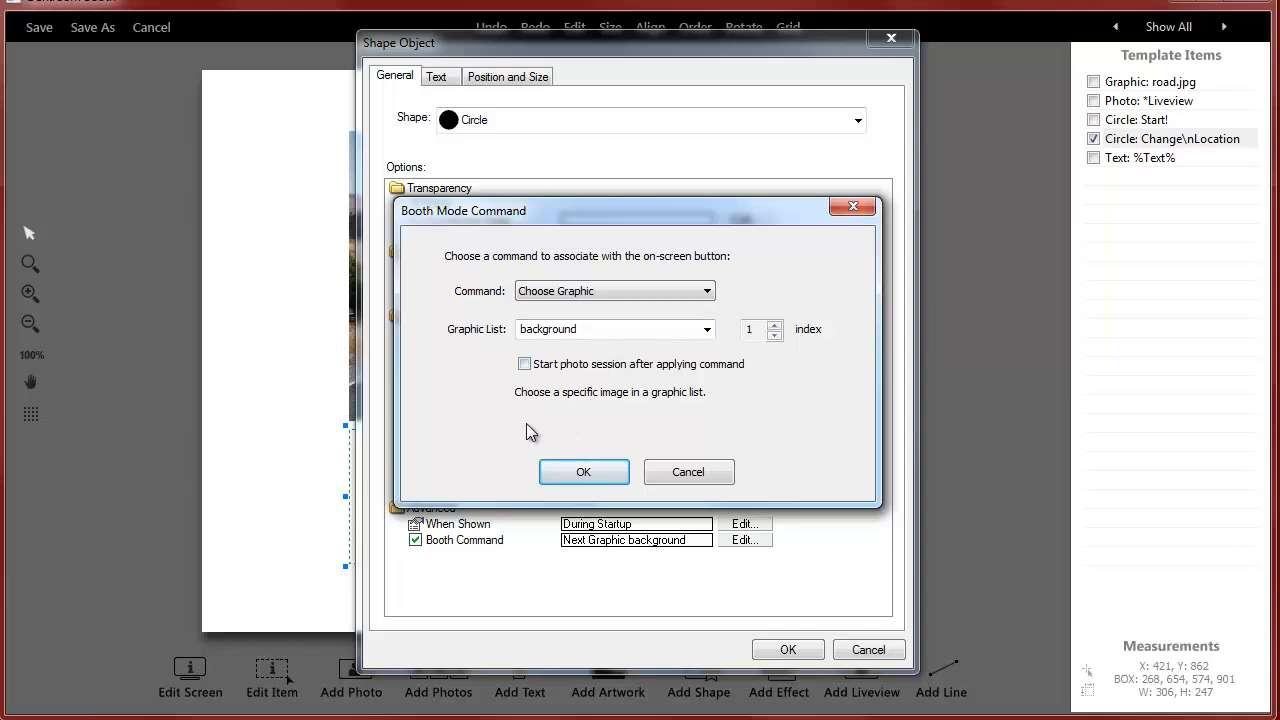
mouse_move(531, 444)
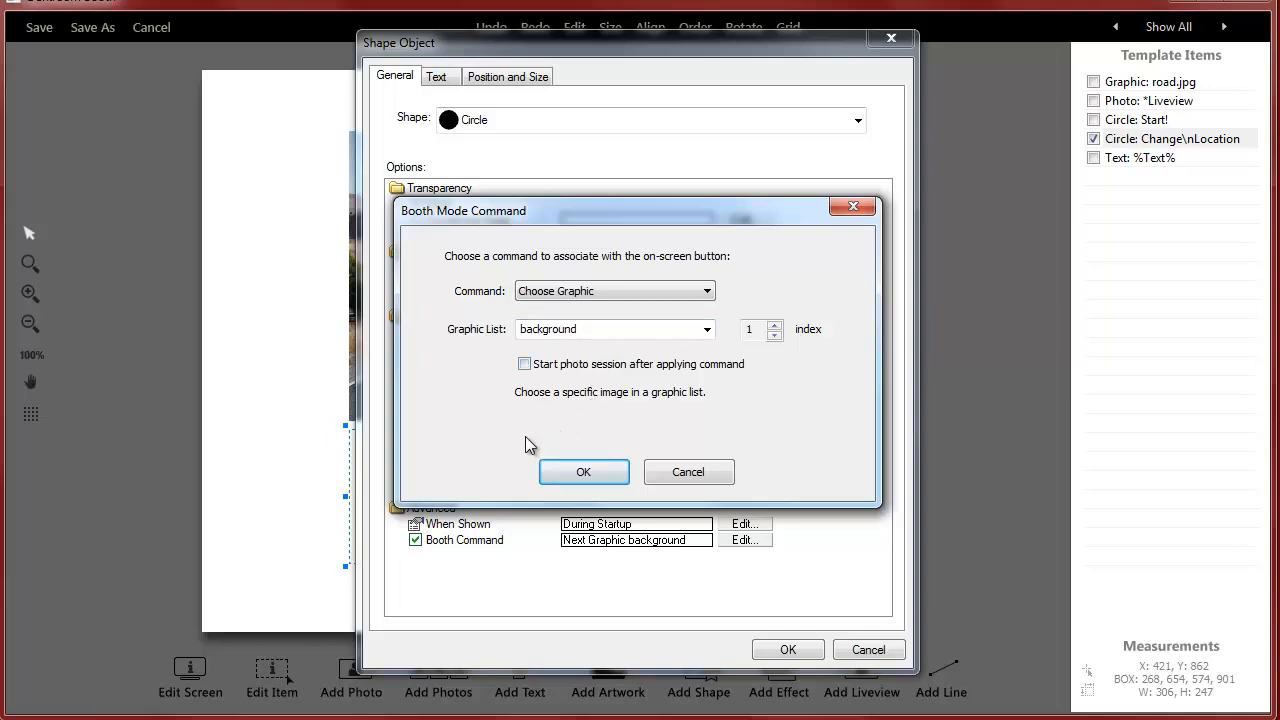
mouse_move(285, 501)
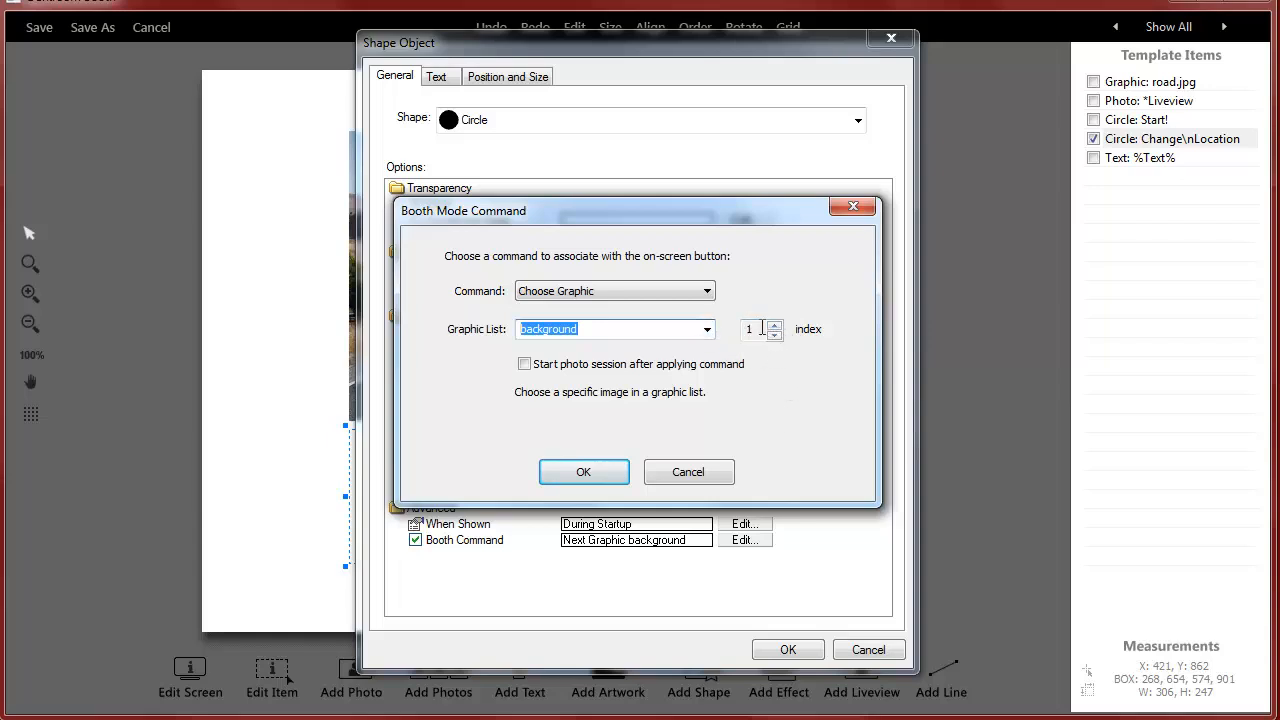
click(774, 323)
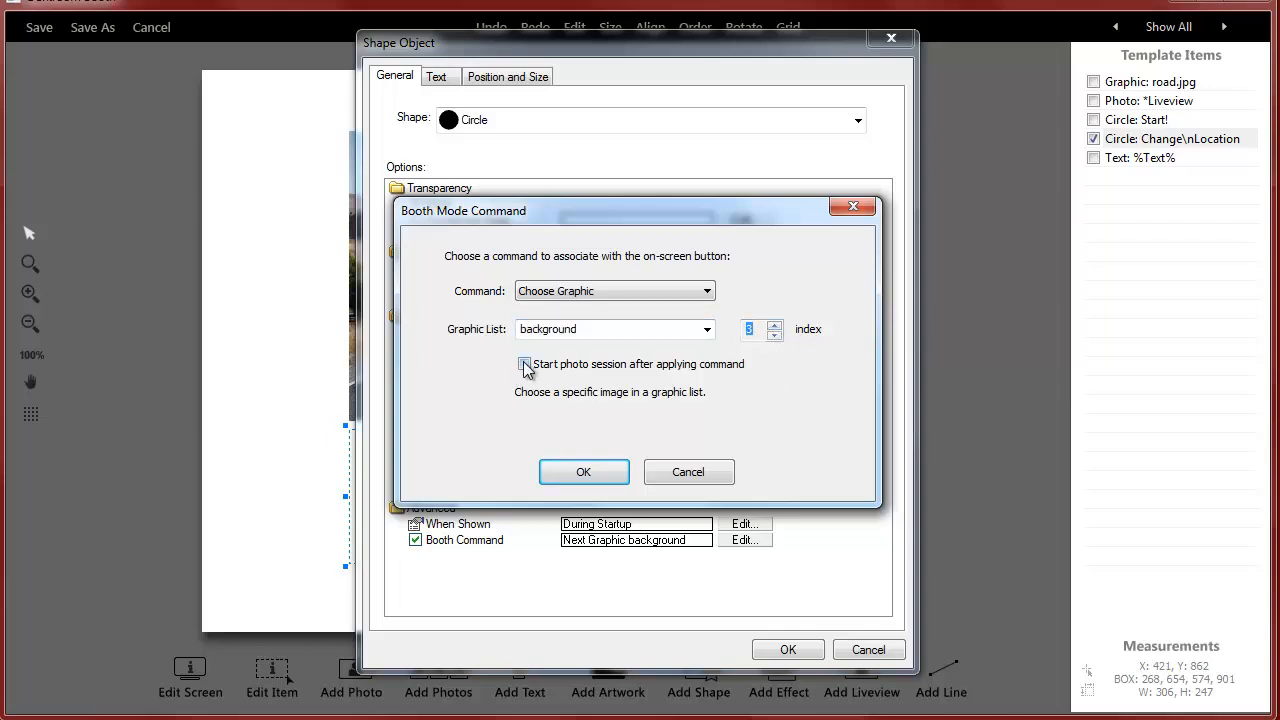
click(523, 363)
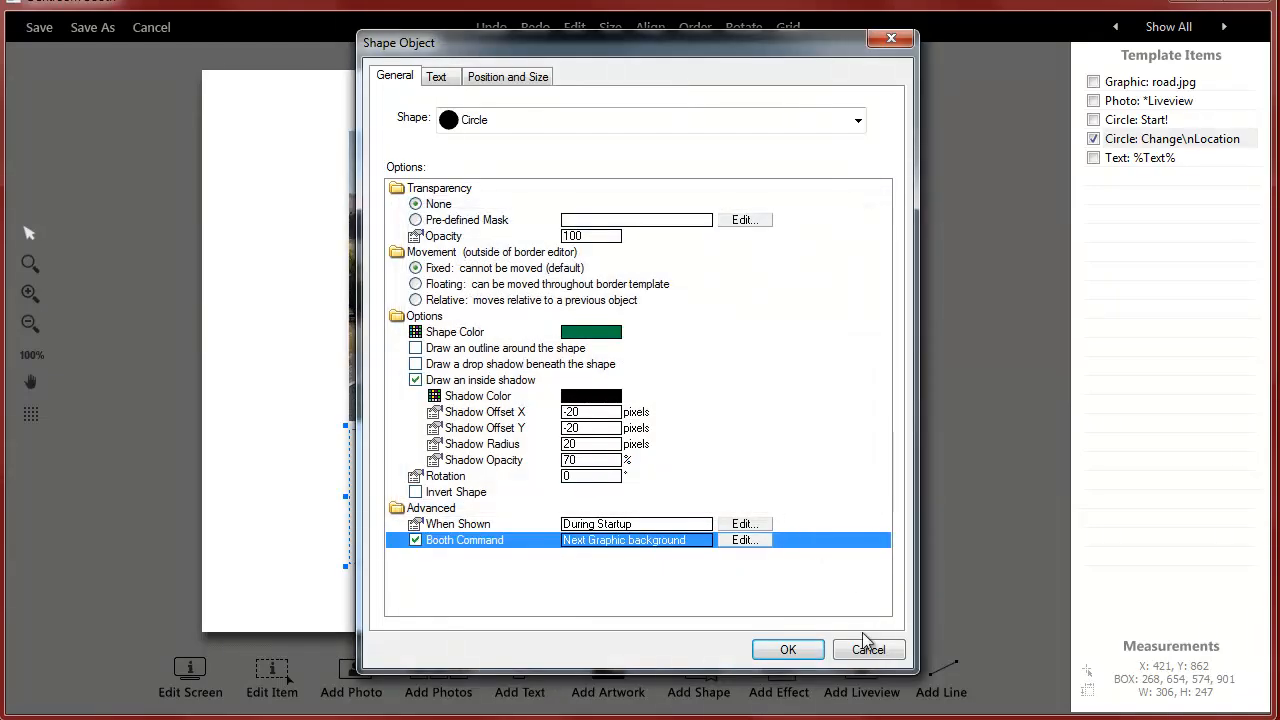
Close the Shape Object dialog and exit the booth screen editor without saving.
click(787, 649)
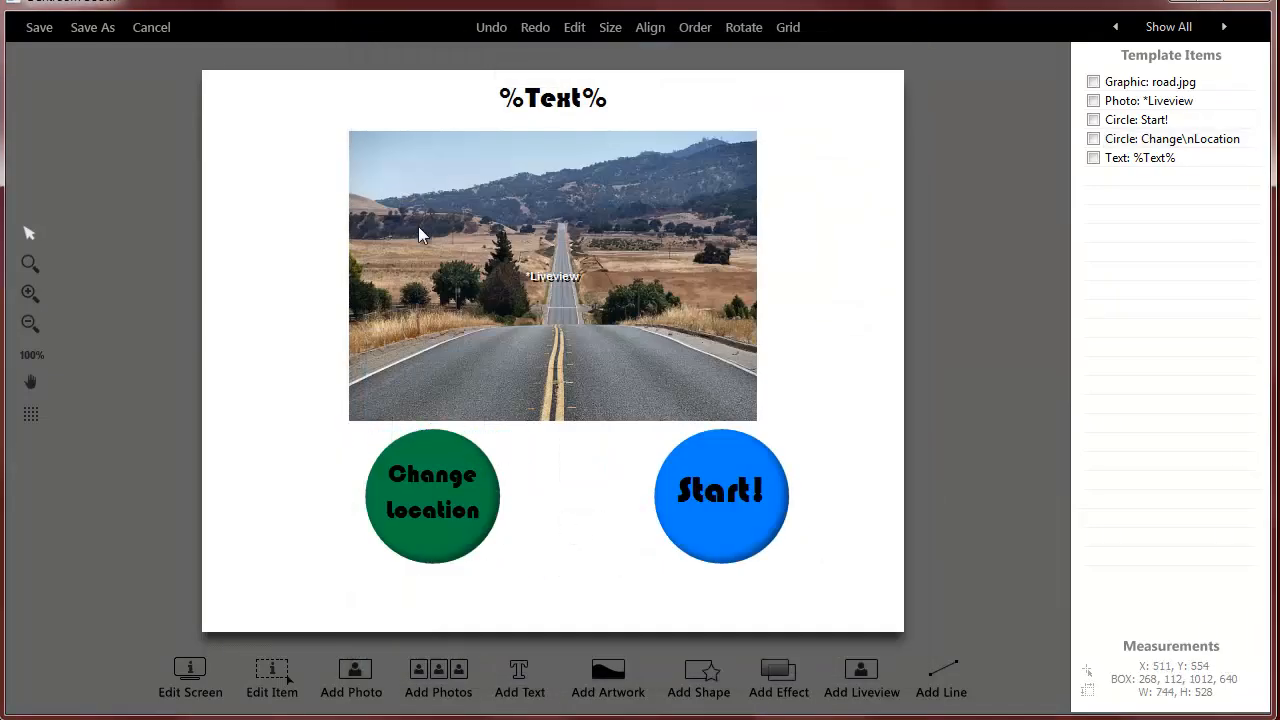
click(151, 27)
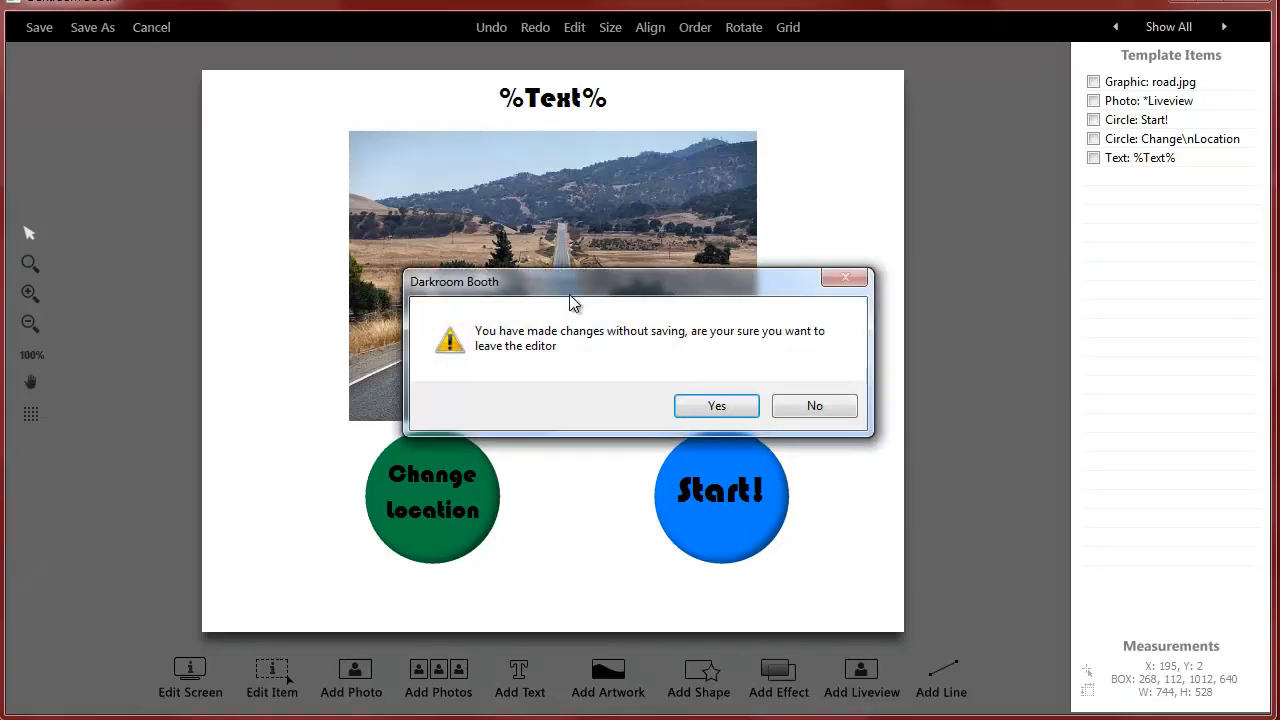
click(716, 405)
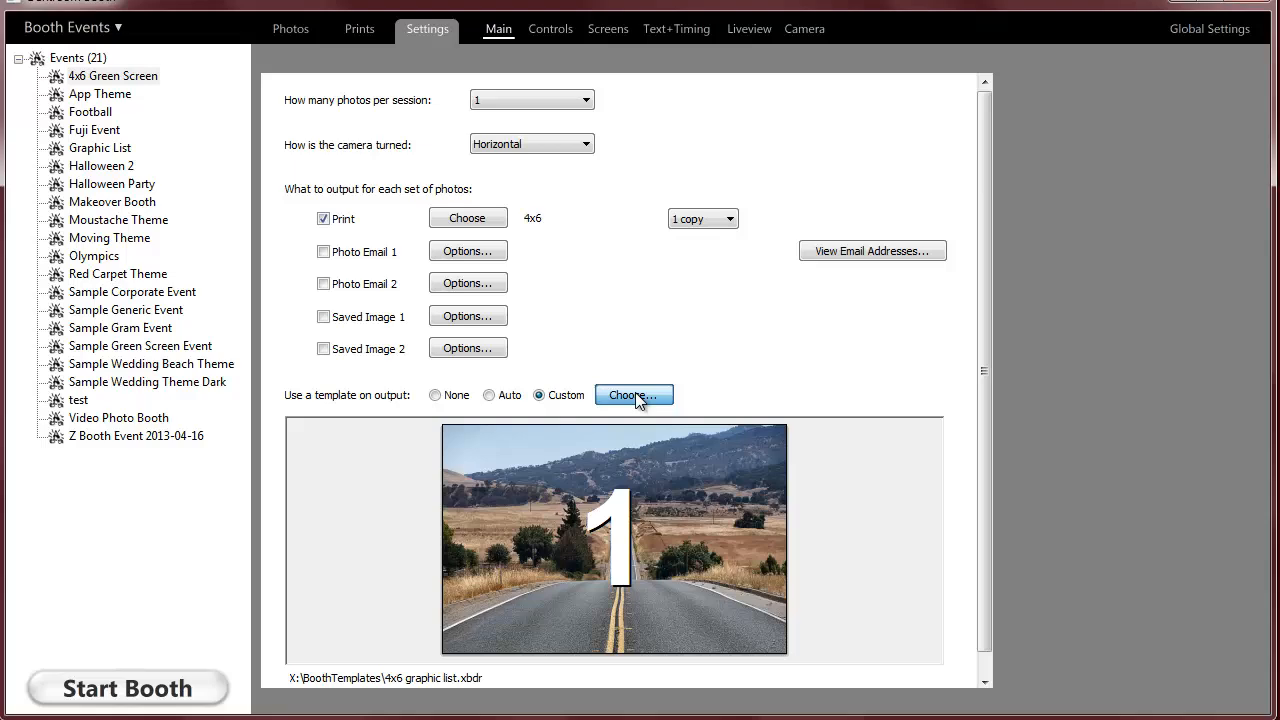
Open the 4x6 custom print template, check Photo1's chroma-key setting, and select road.jpg.
click(634, 395)
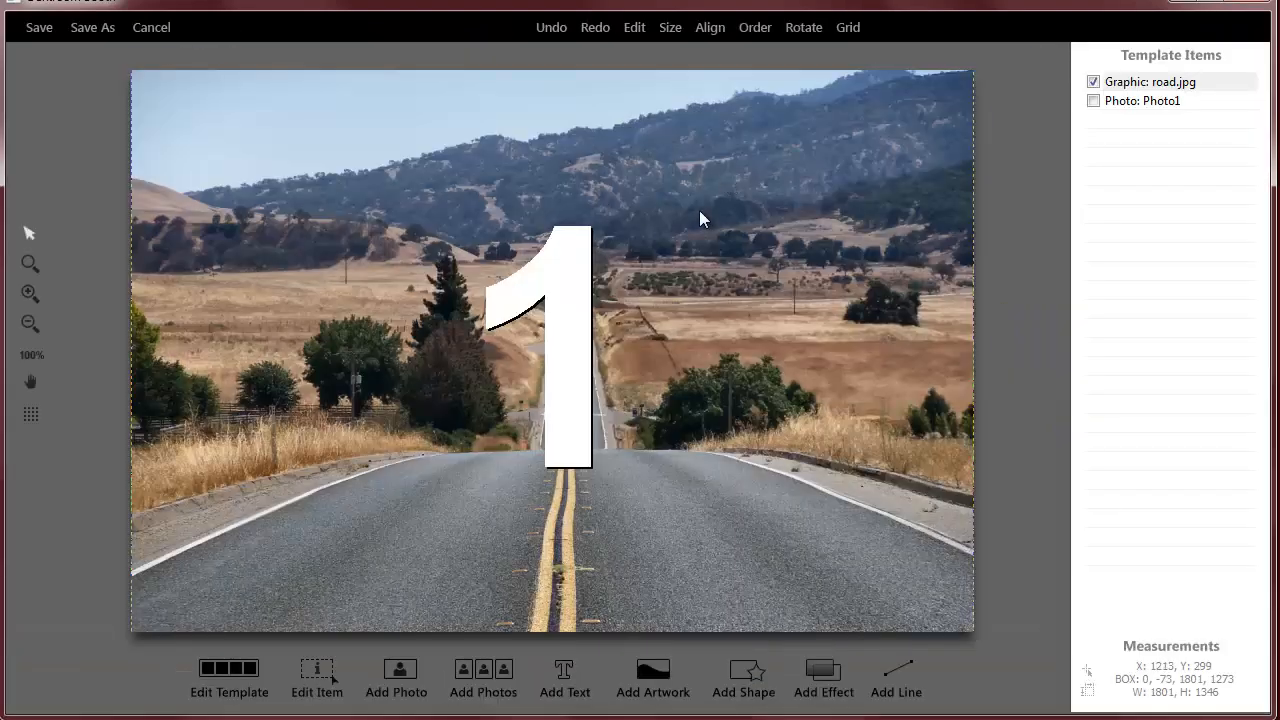
mouse_move(883, 228)
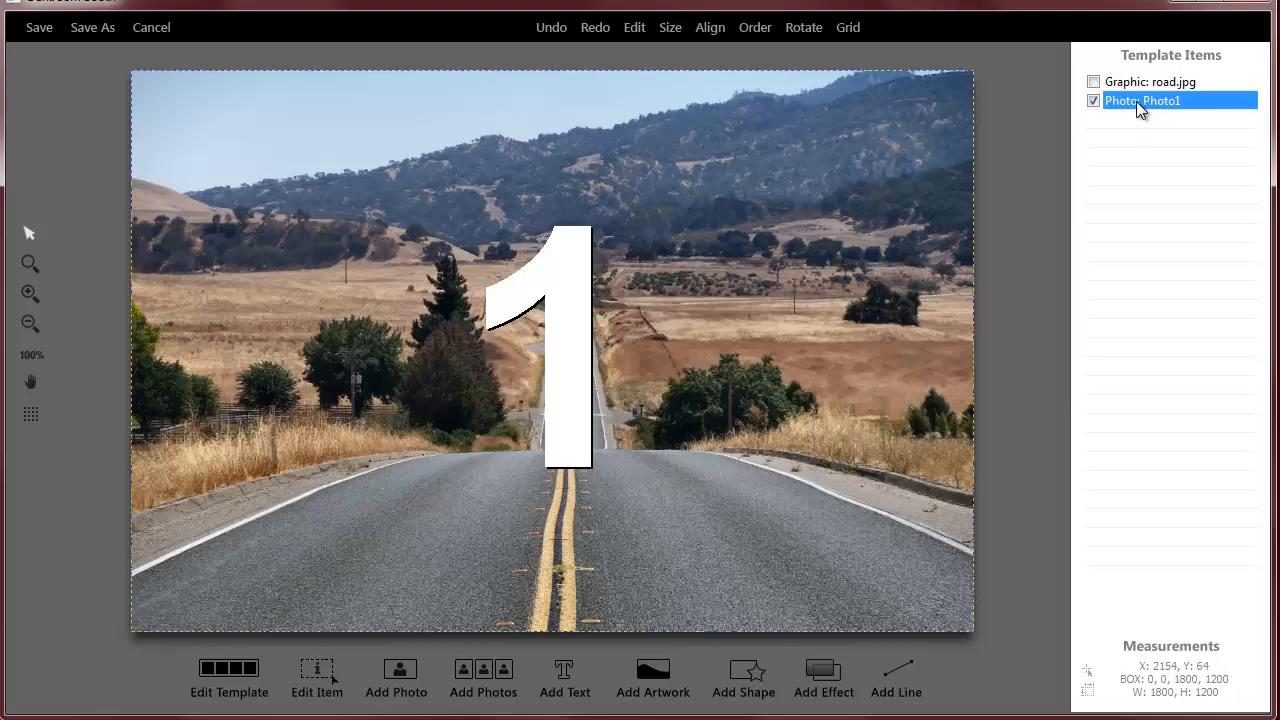
double_click(1141, 100)
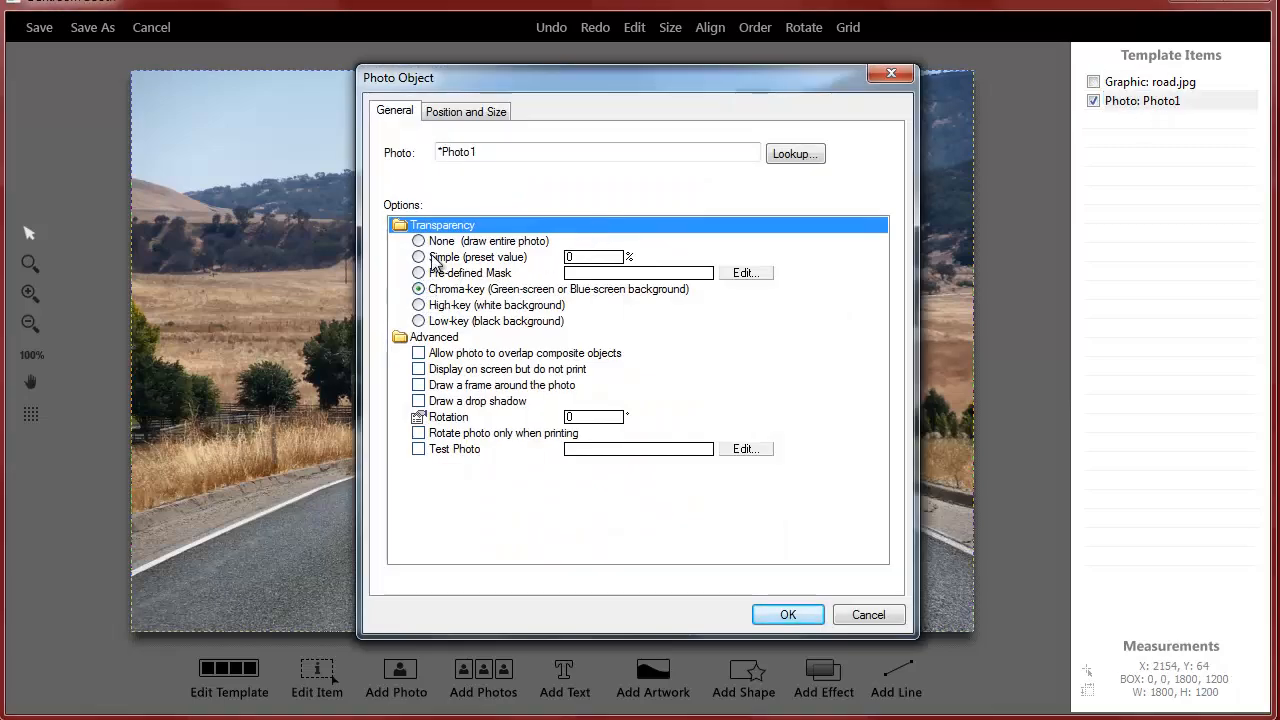
click(787, 614)
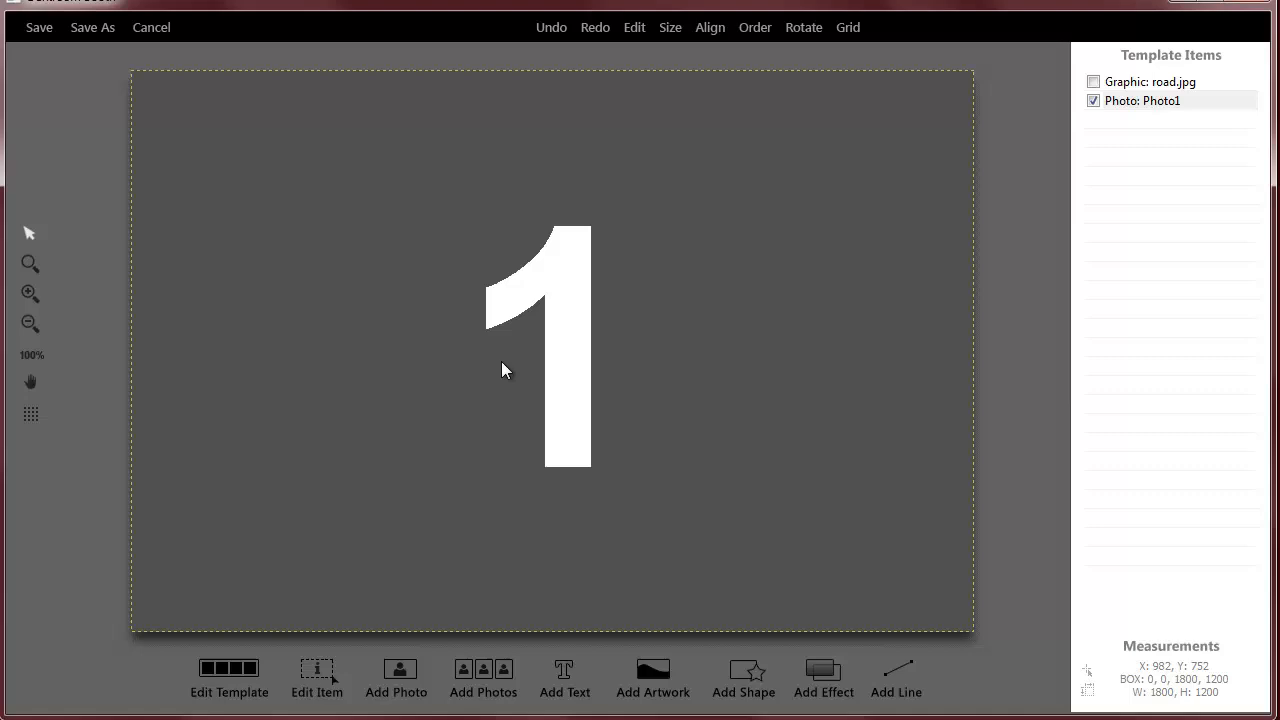
click(1093, 81)
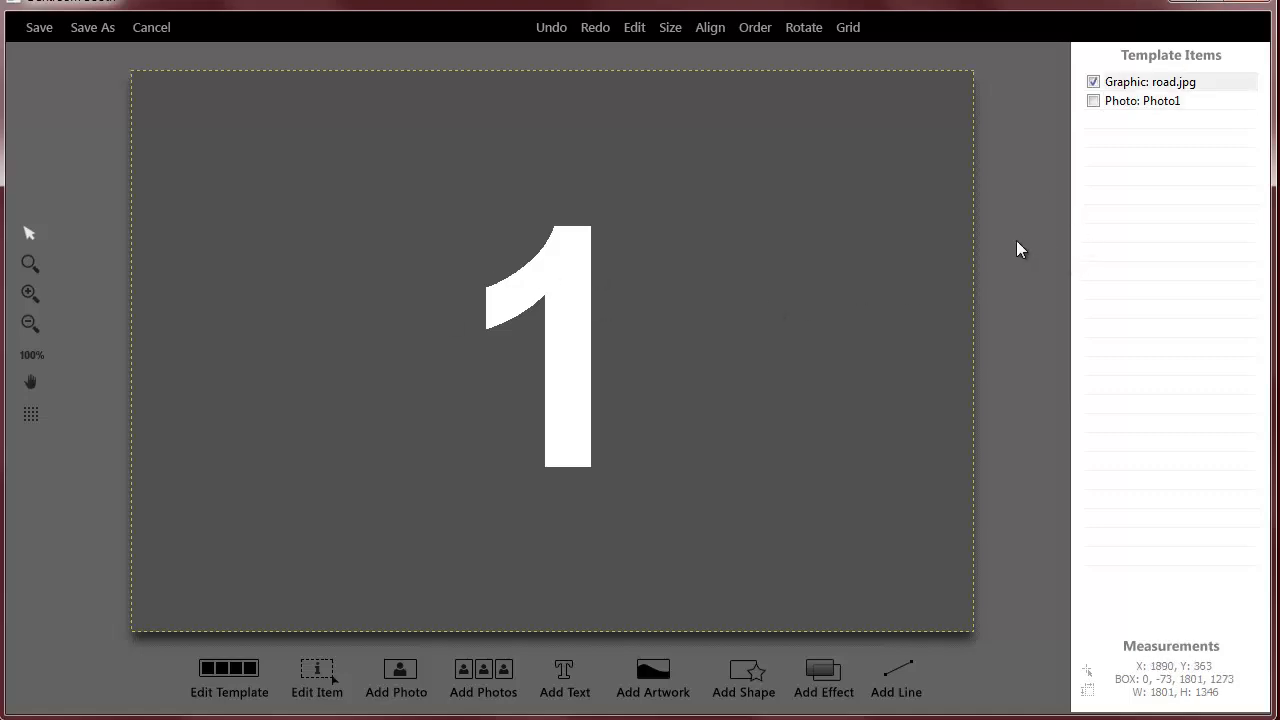
click(1149, 81)
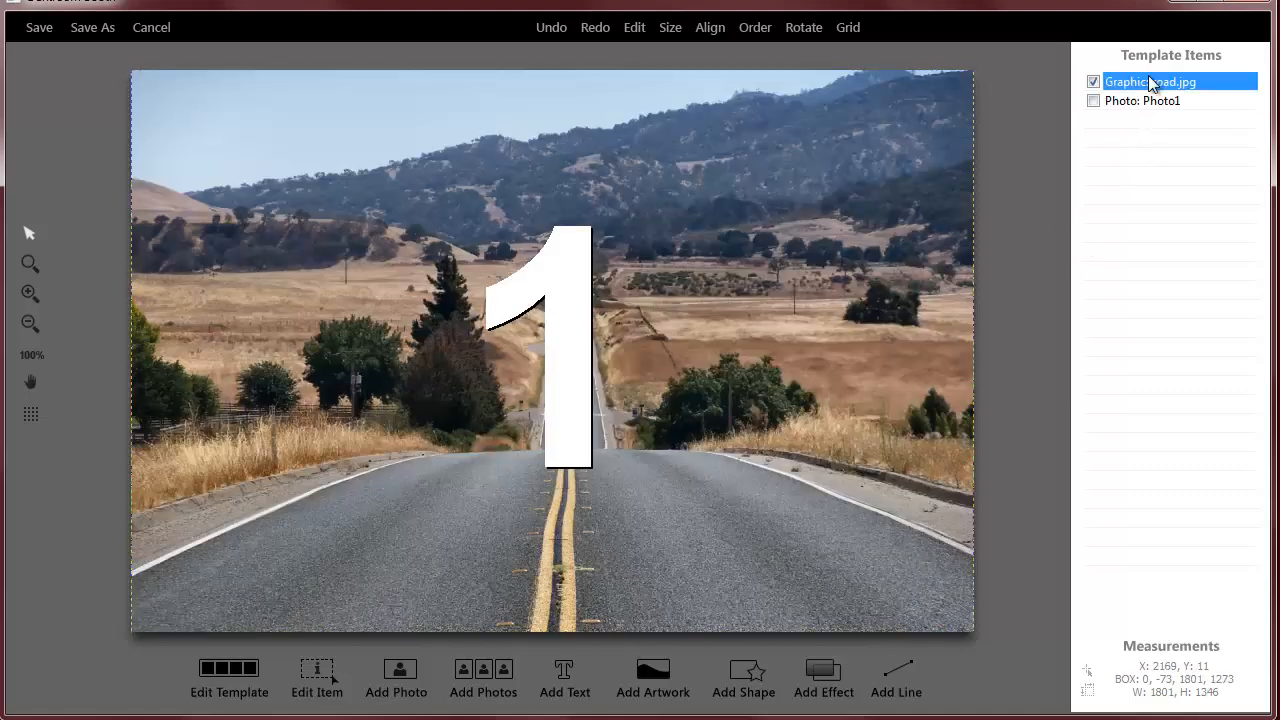
double_click(1148, 81)
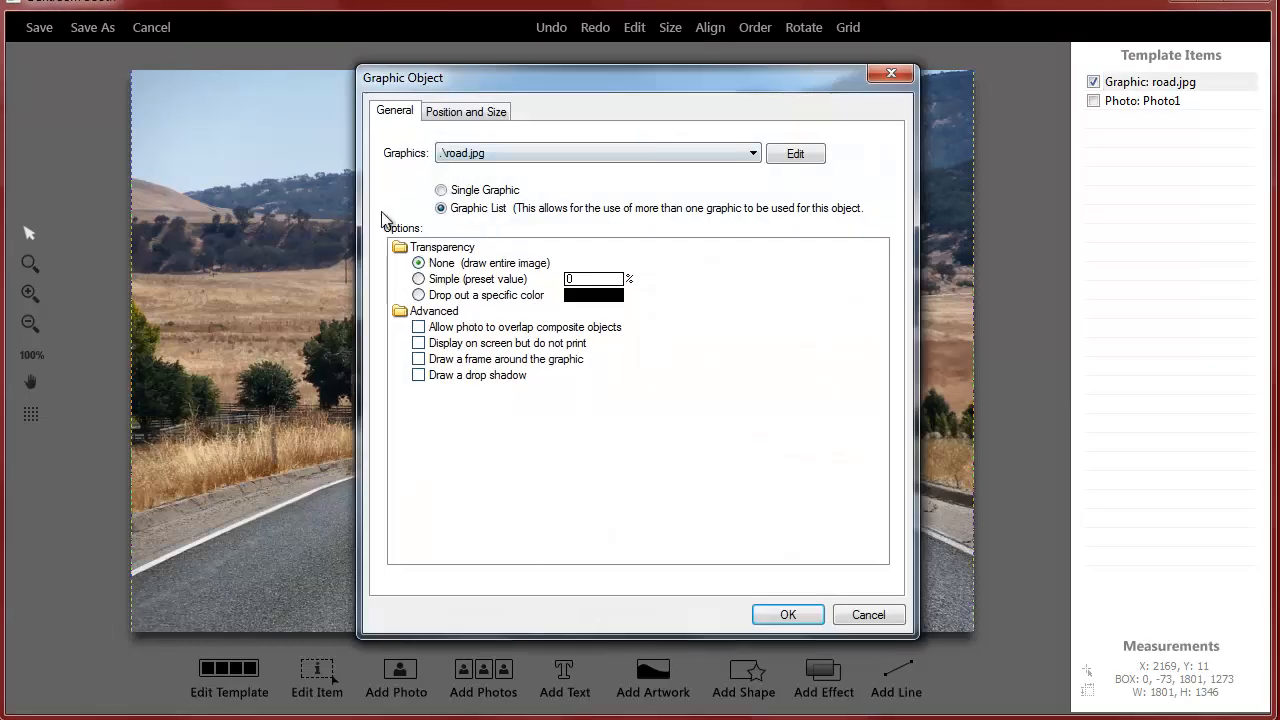
click(795, 153)
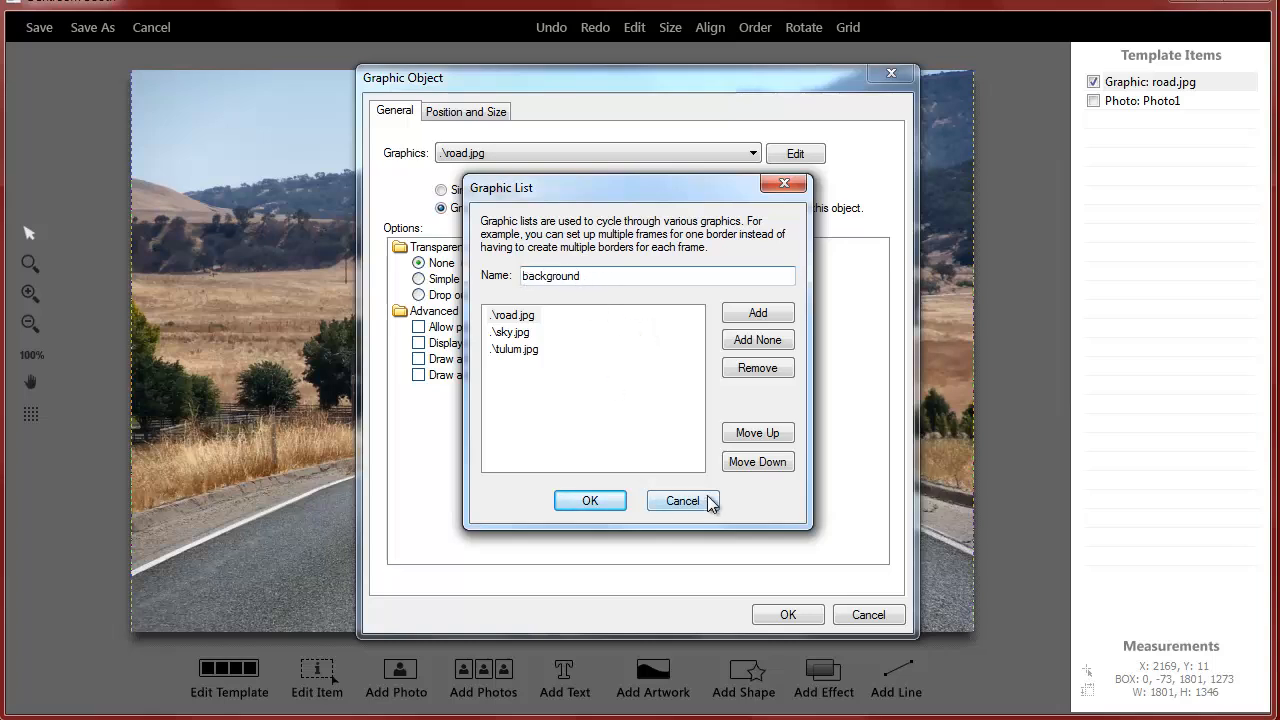
click(681, 501)
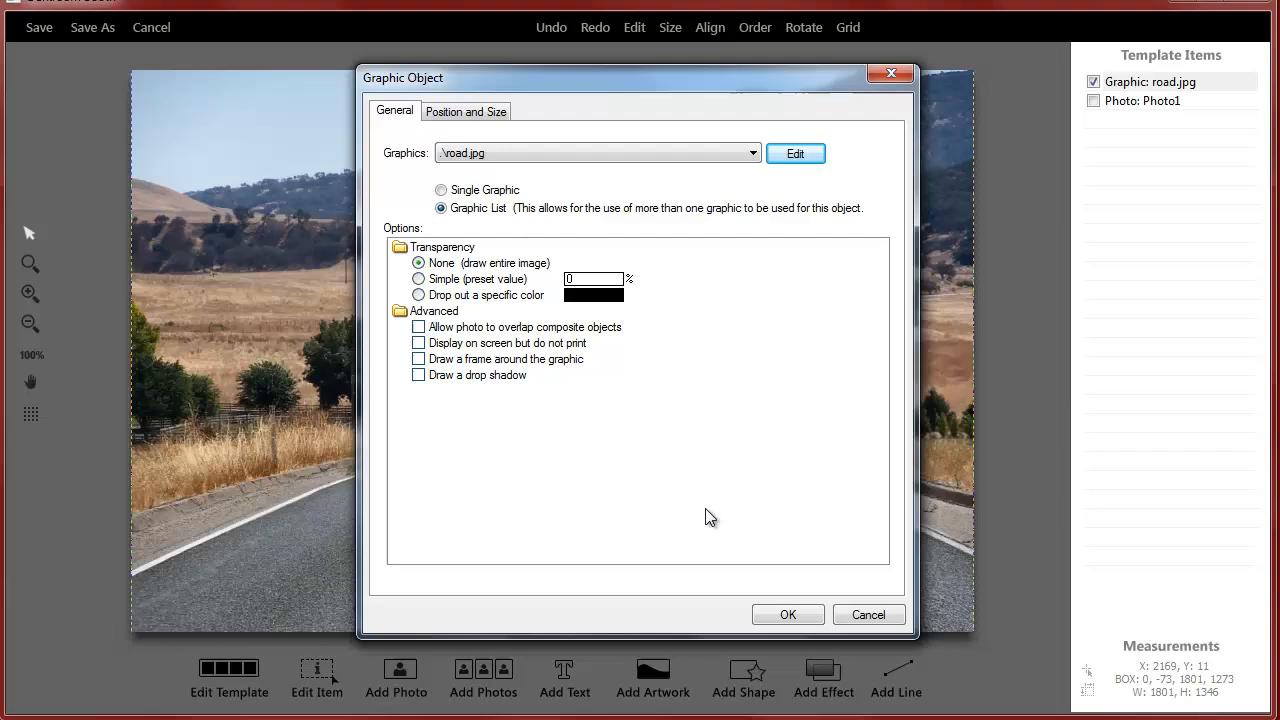
mouse_move(843, 610)
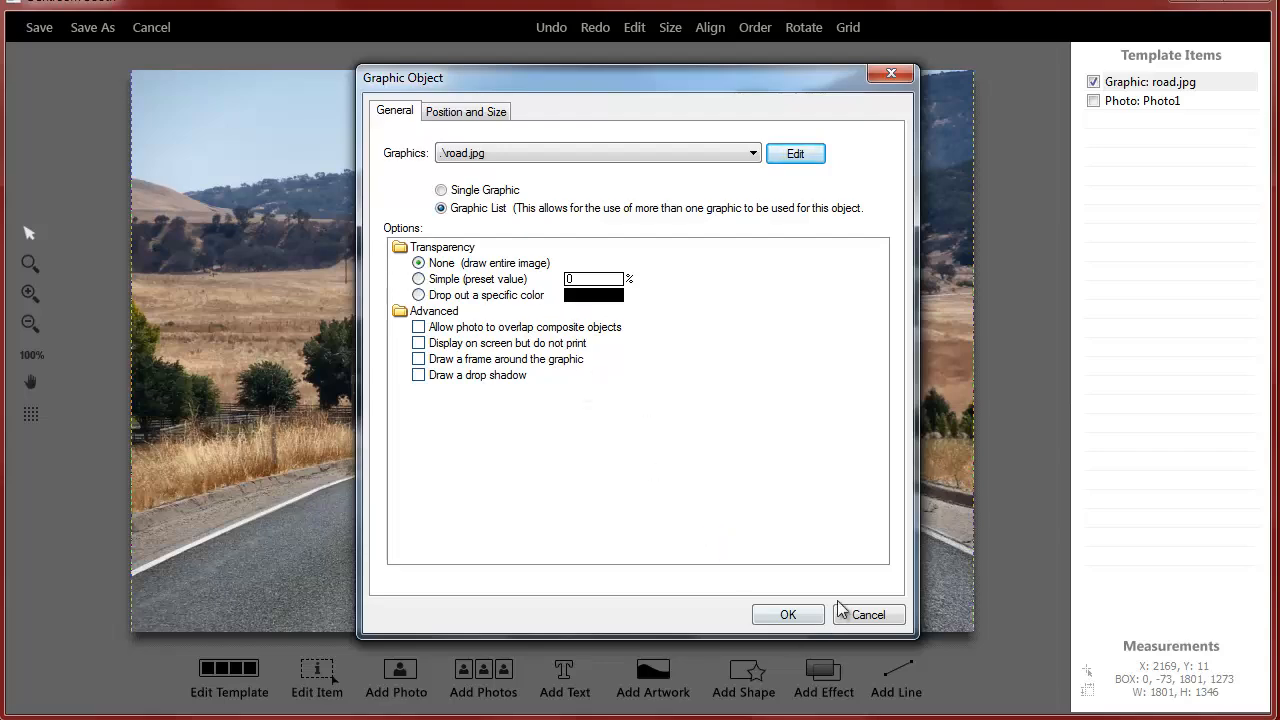
click(787, 614)
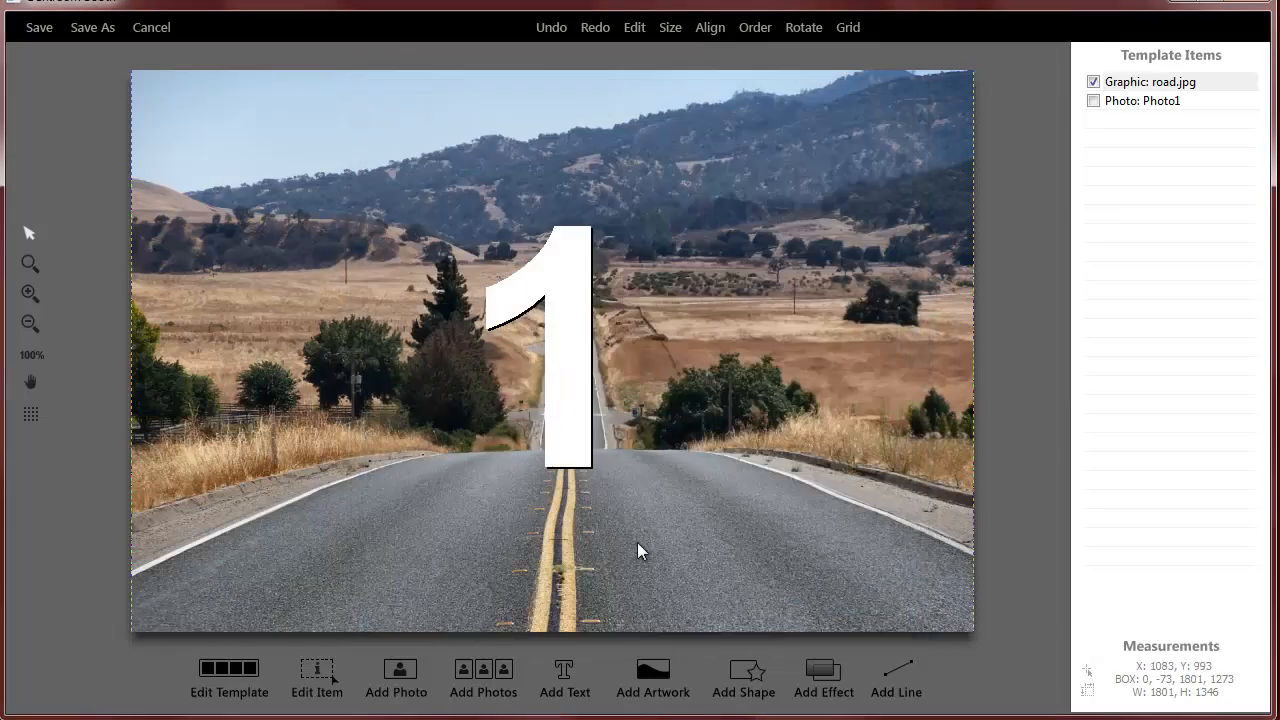
mouse_move(1078, 650)
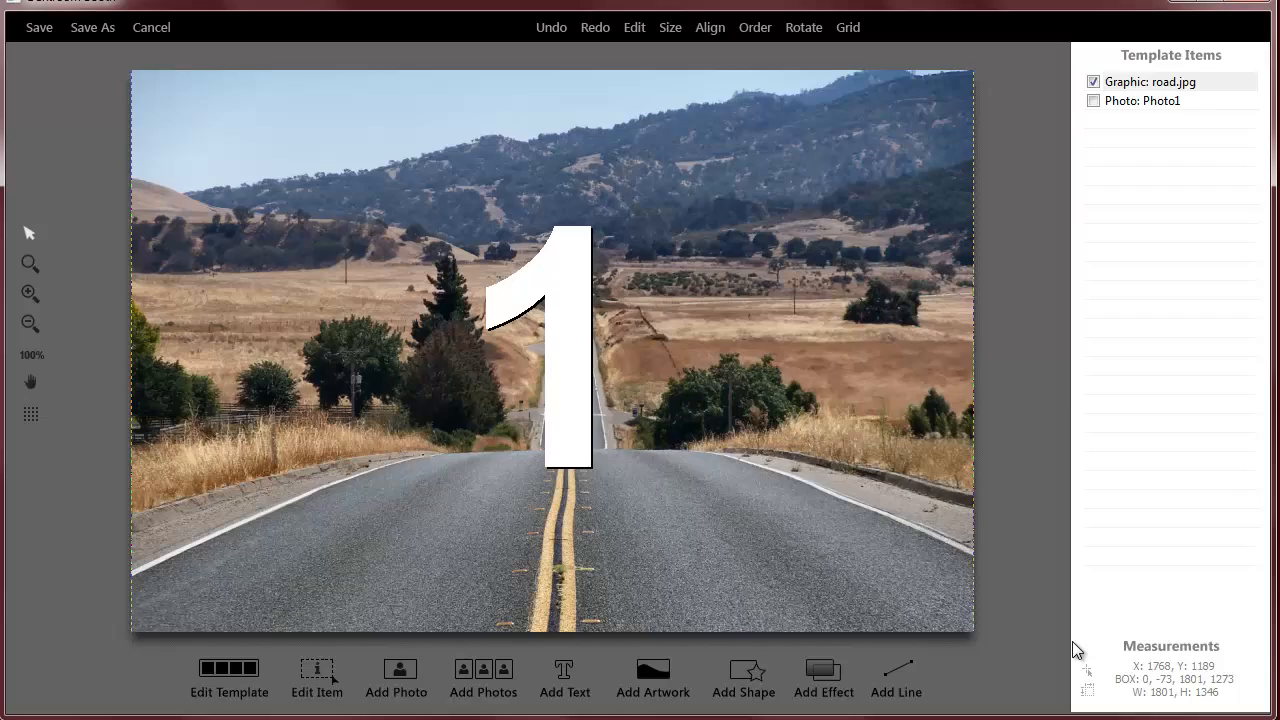